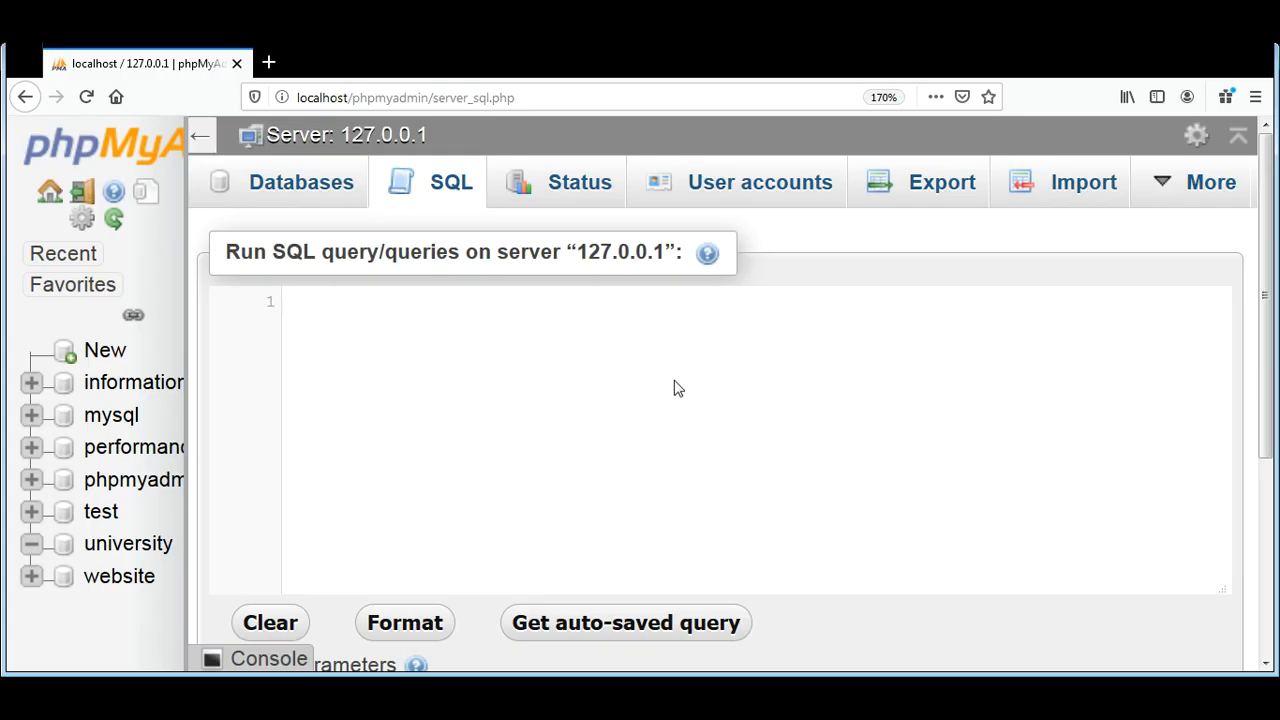
mouse_move(632, 362)
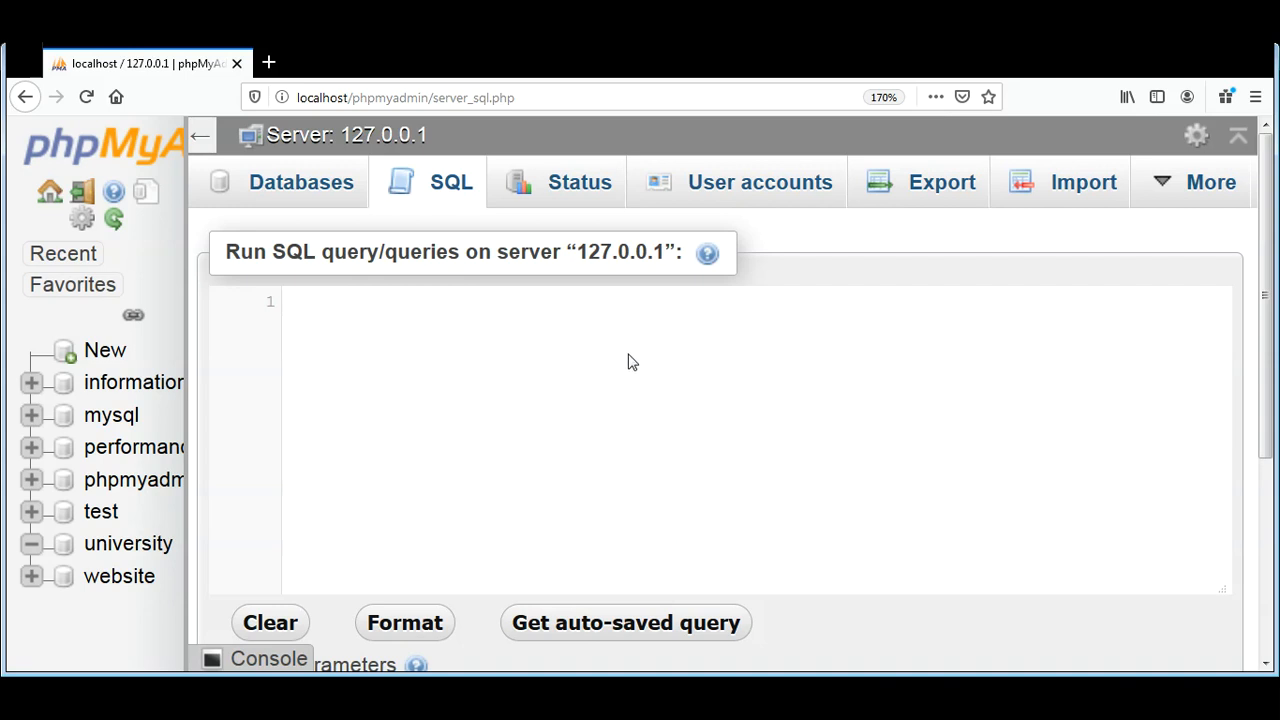
Enter CREATE DATABASE online_shop; in the SQL editor, accepting autocomplete for the keywords
click(290, 302)
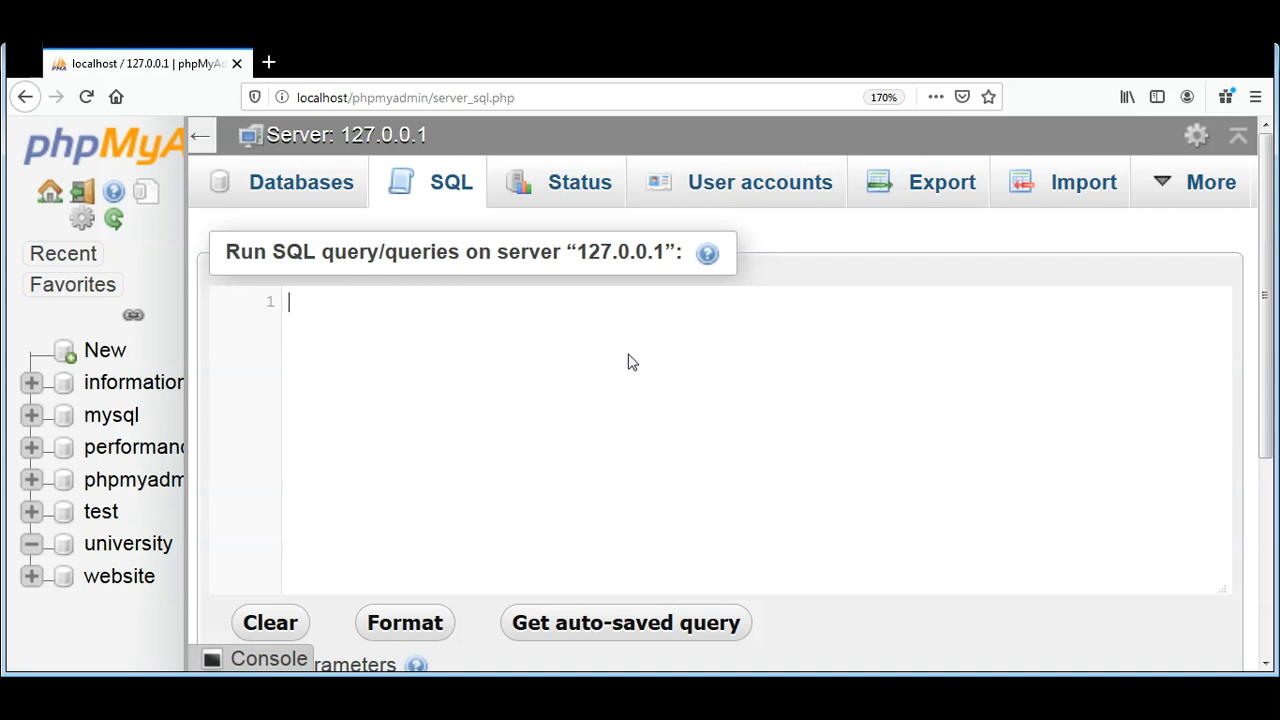
text(cre)
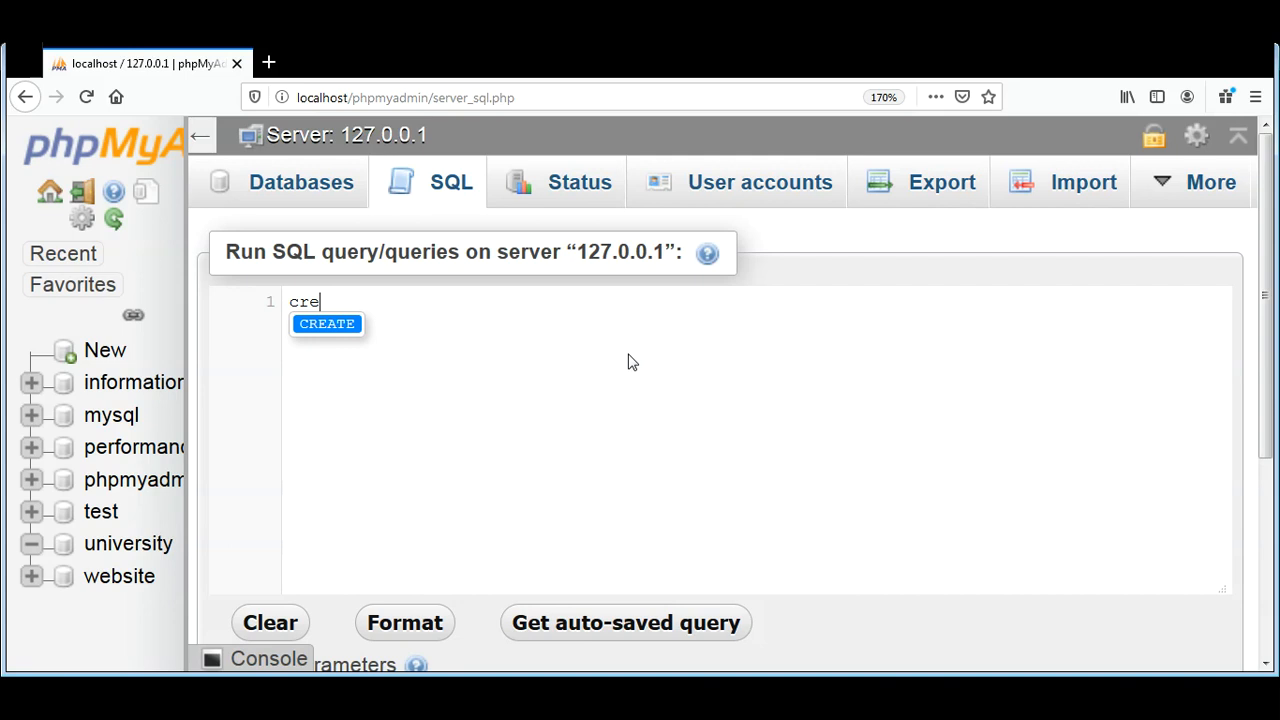
text(at)
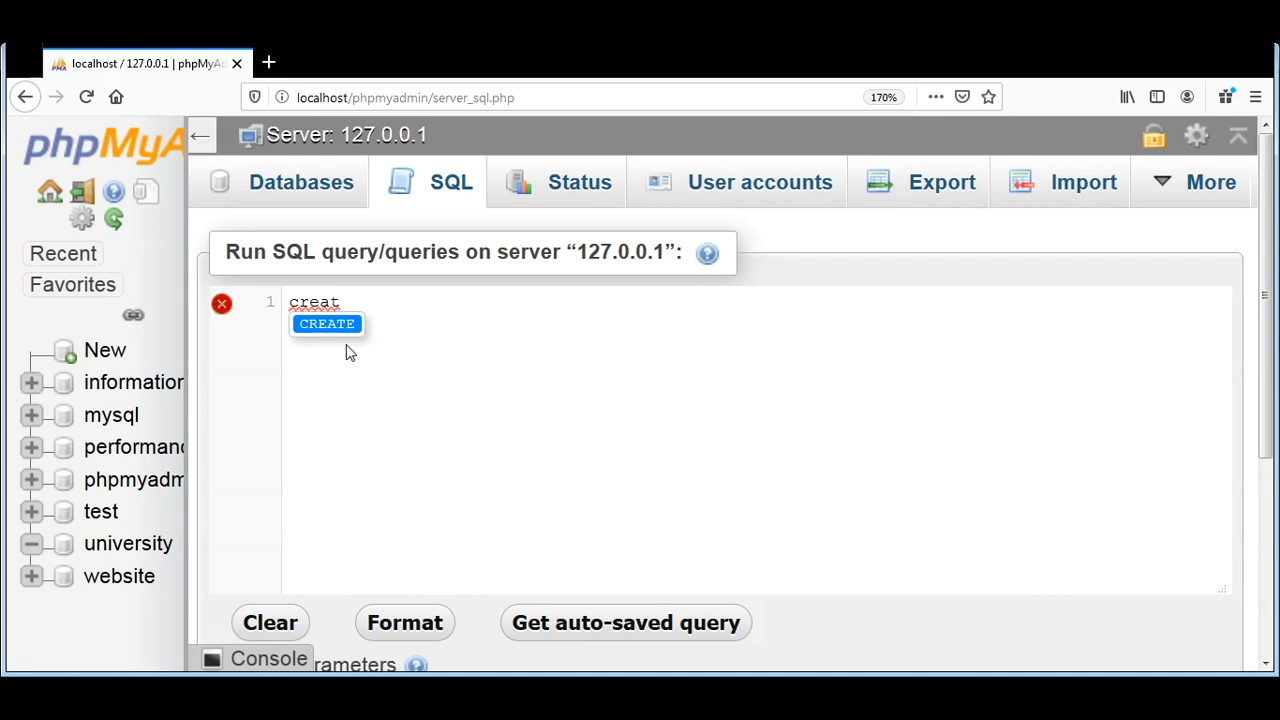
click(326, 323)
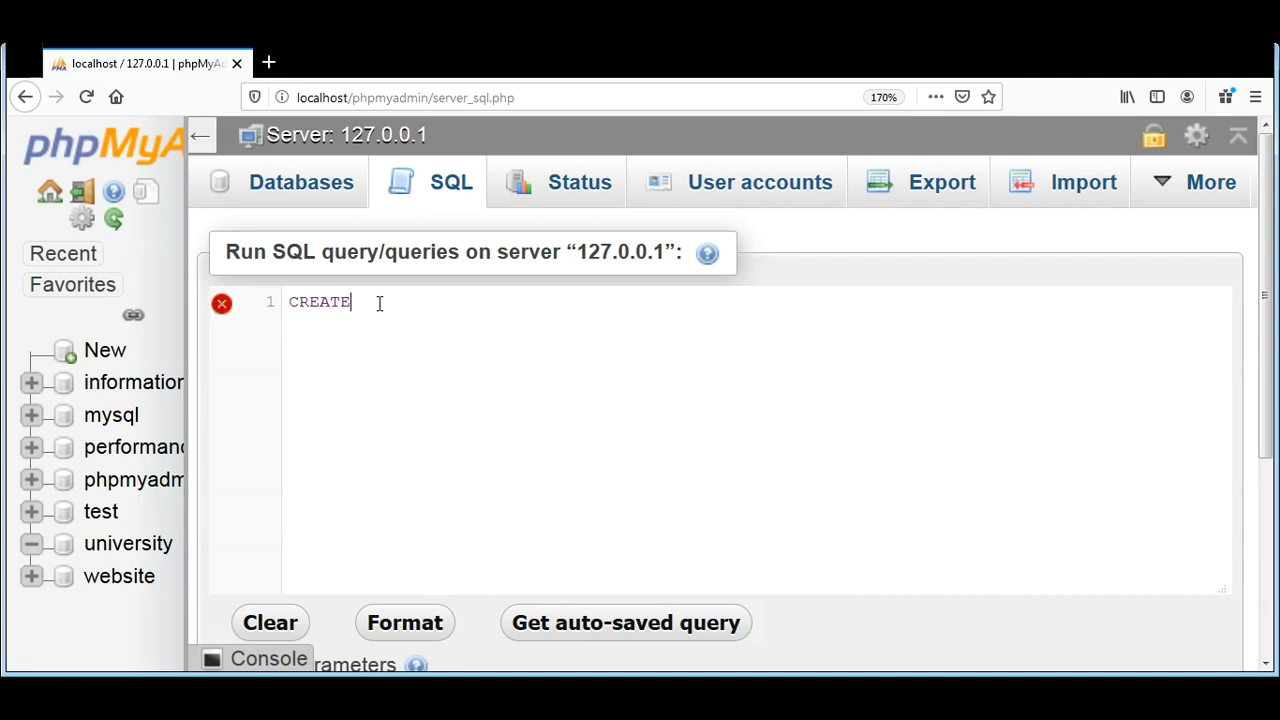
text(databas)
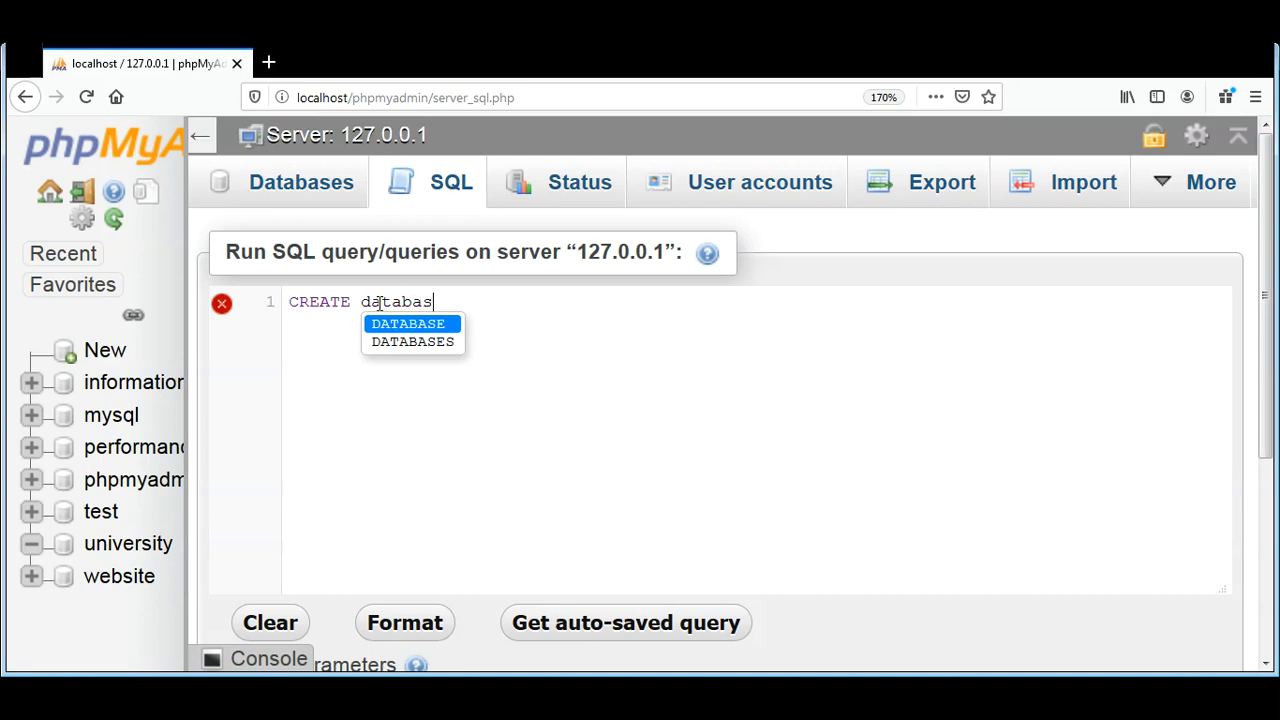
text(e)
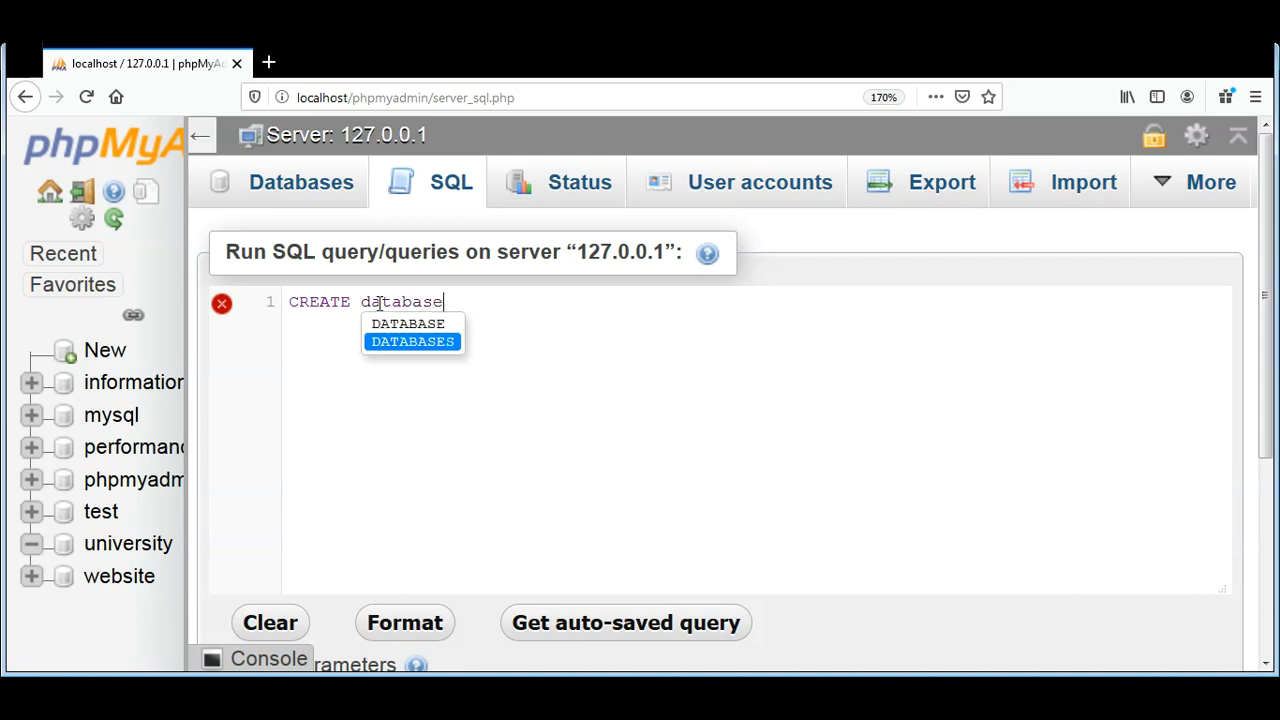
click(407, 323)
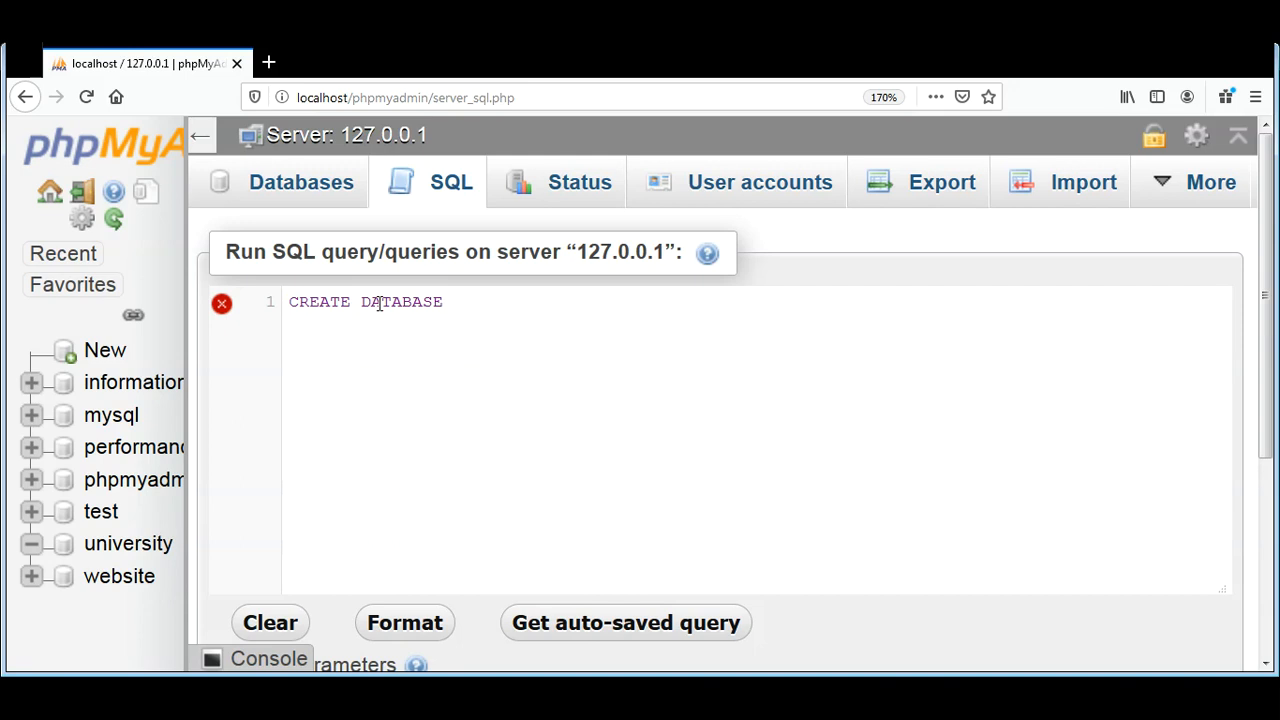
text(online)
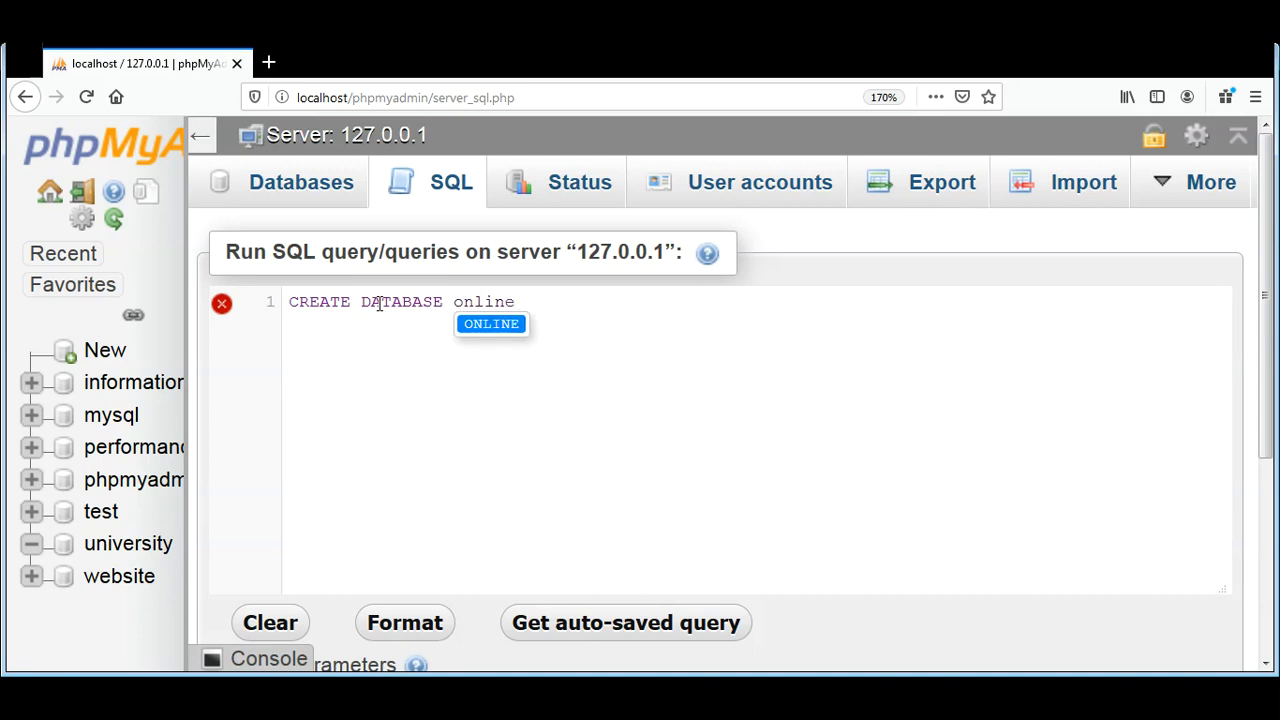
text(_shop;)
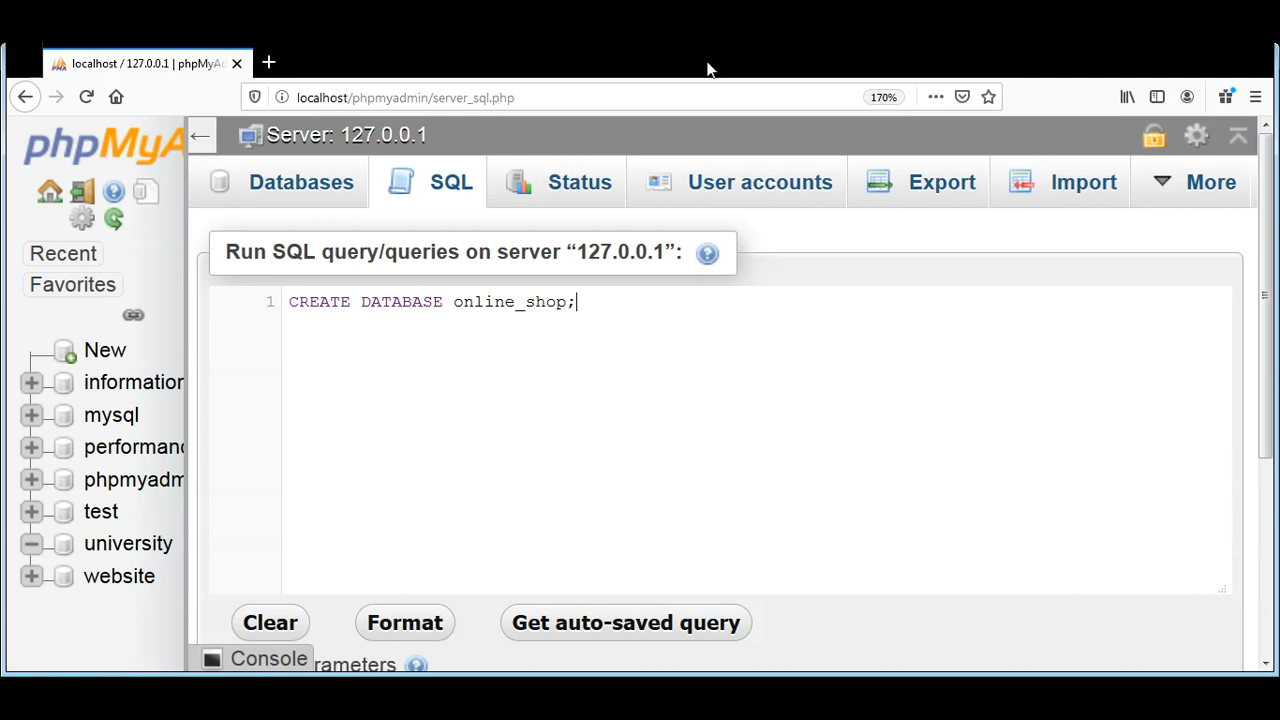
Scroll down to execute the CREATE DATABASE query and confirm online_shop exists
scroll(down, 3)
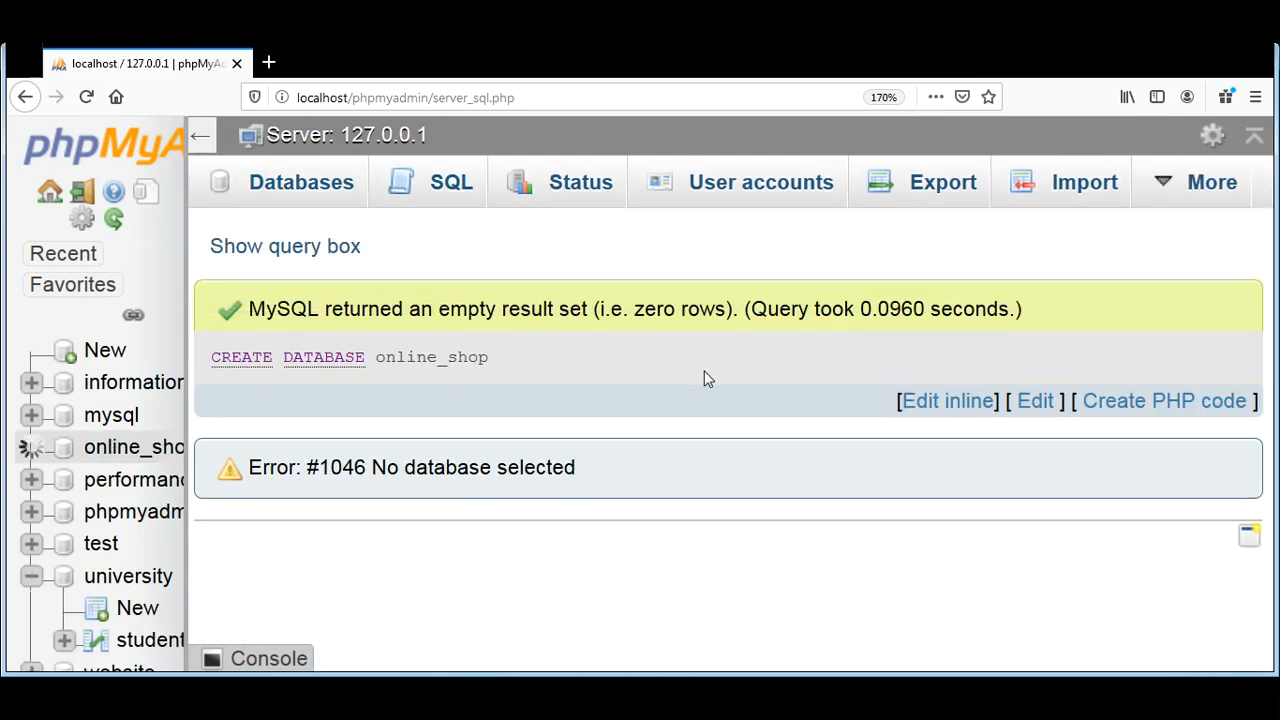
scroll(down, 3)
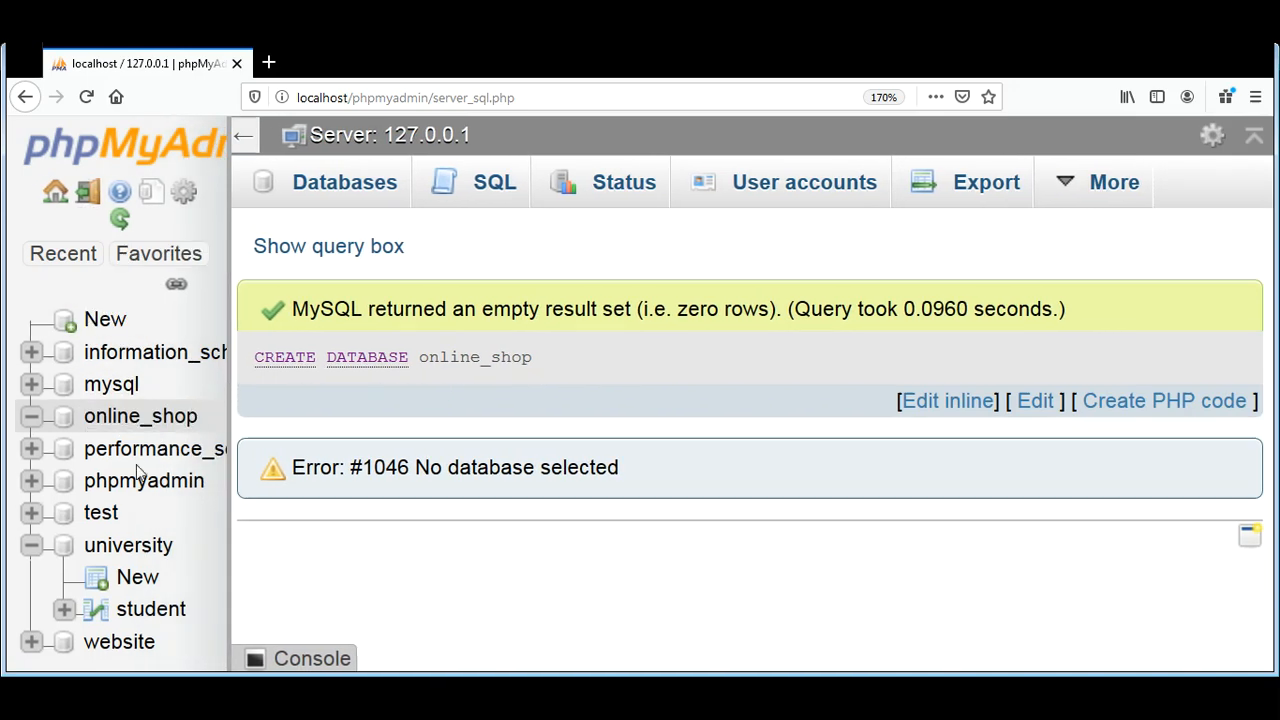
mouse_move(344, 182)
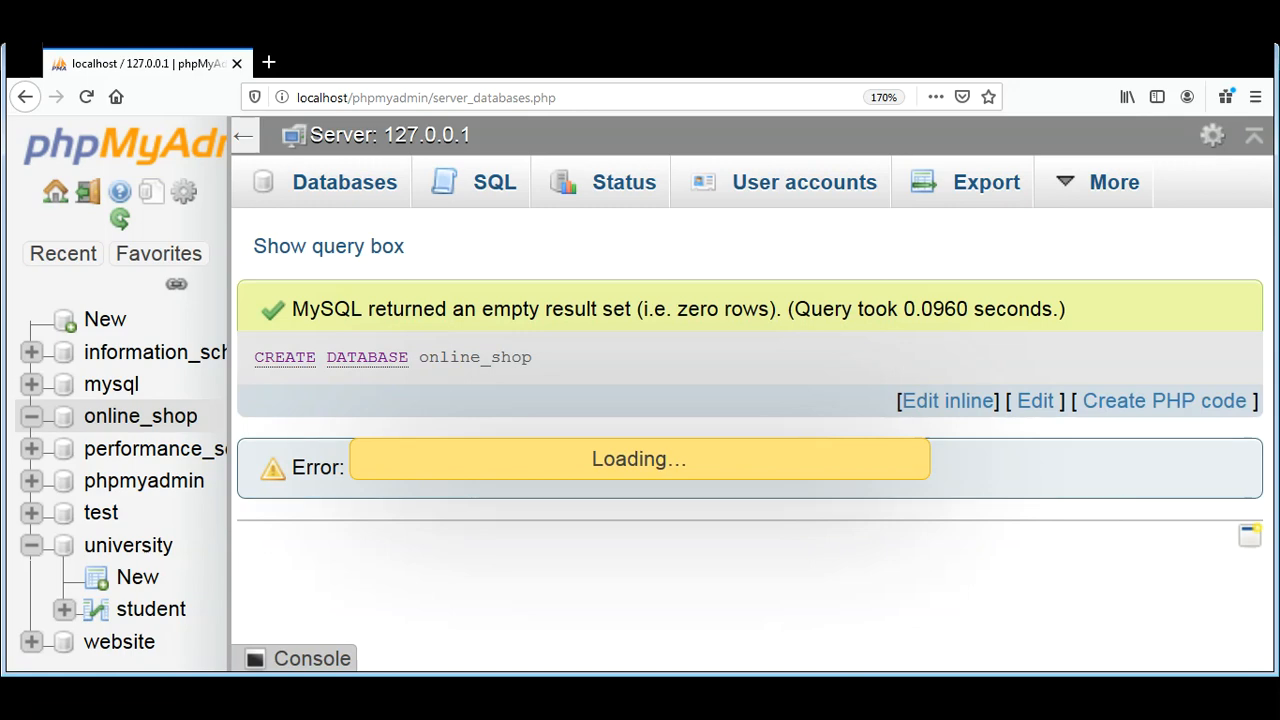
Check the Databases list for online_shop, then return to the SQL tab
click(344, 182)
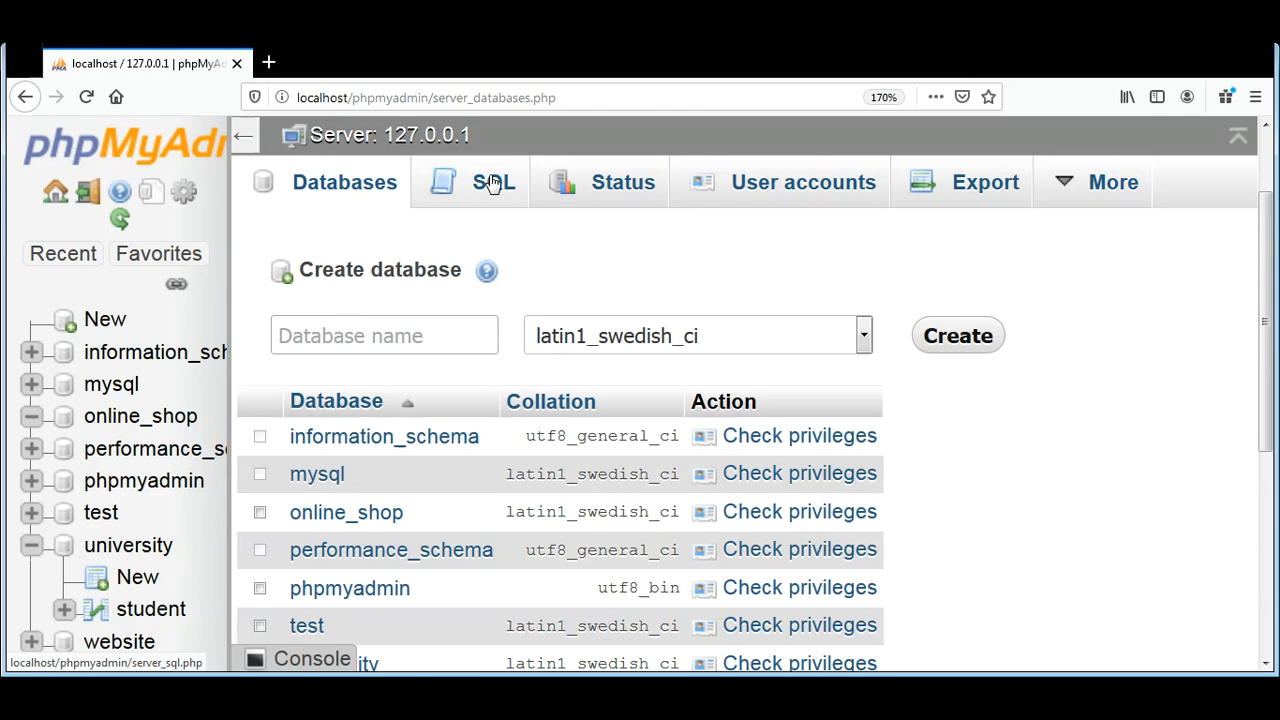
click(493, 182)
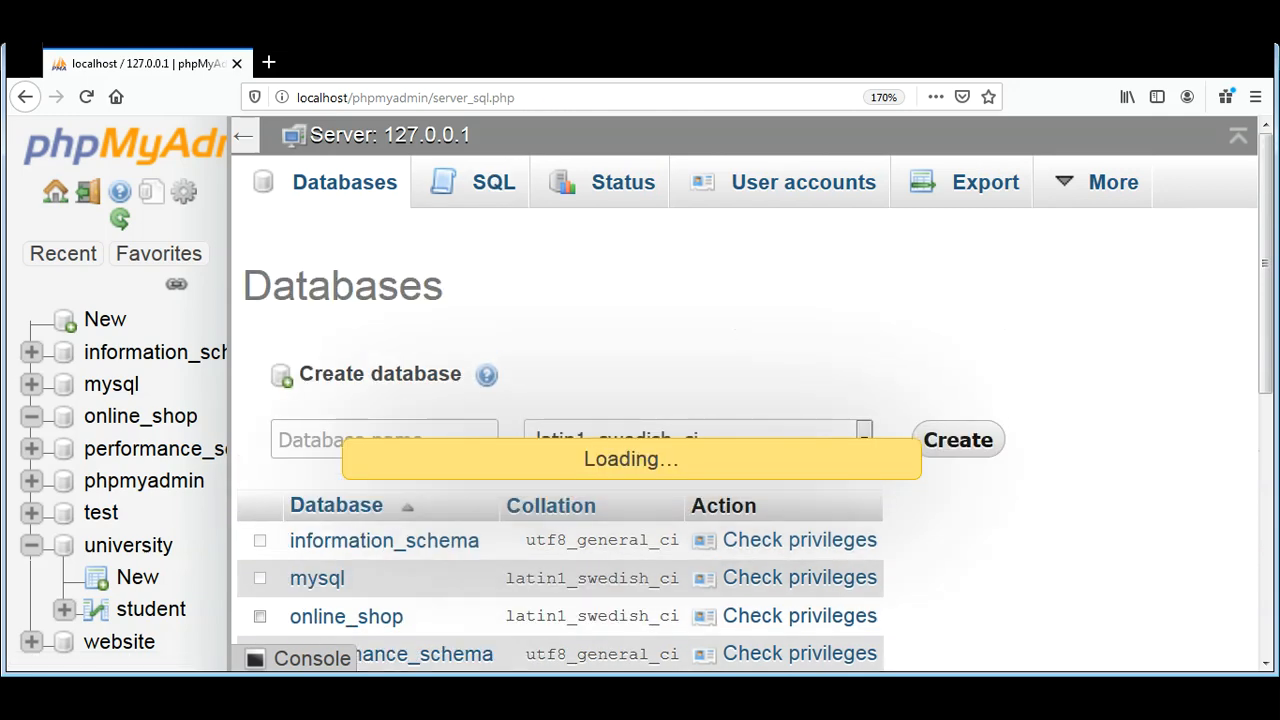
Type the statement use online_shop; into the empty SQL query box
click(493, 182)
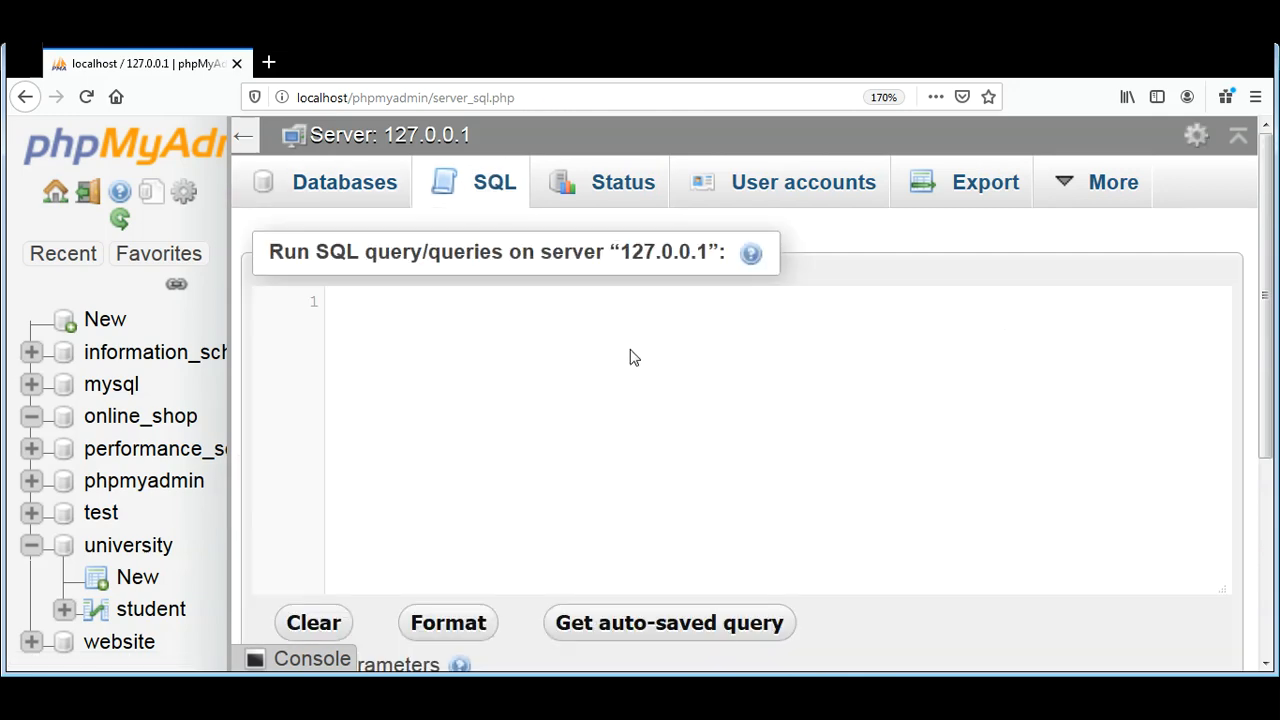
mouse_move(489, 303)
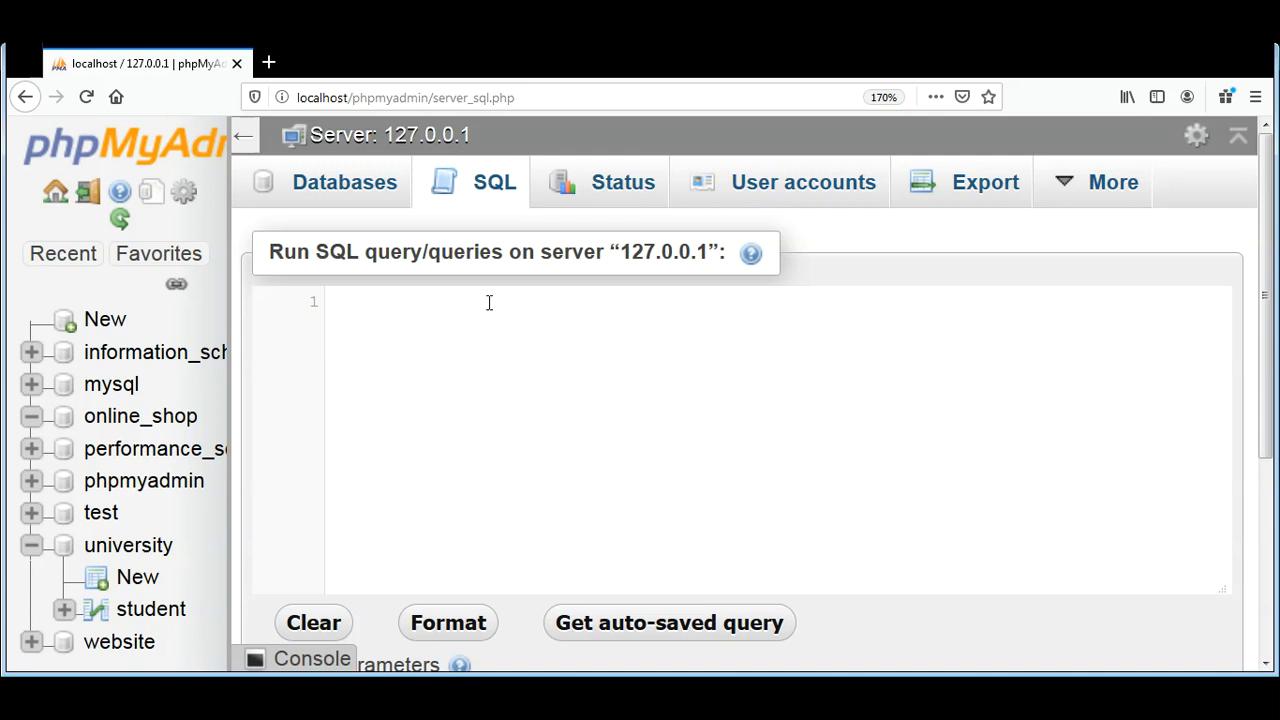
text(u)
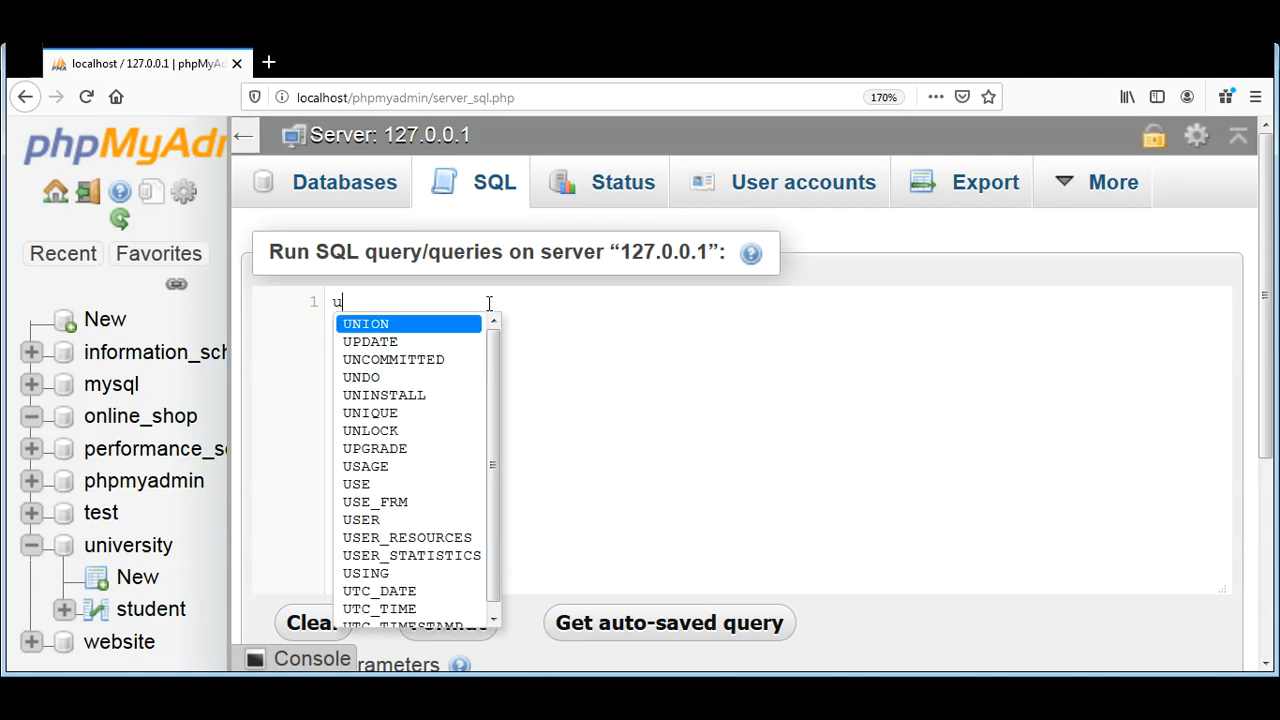
text(se)
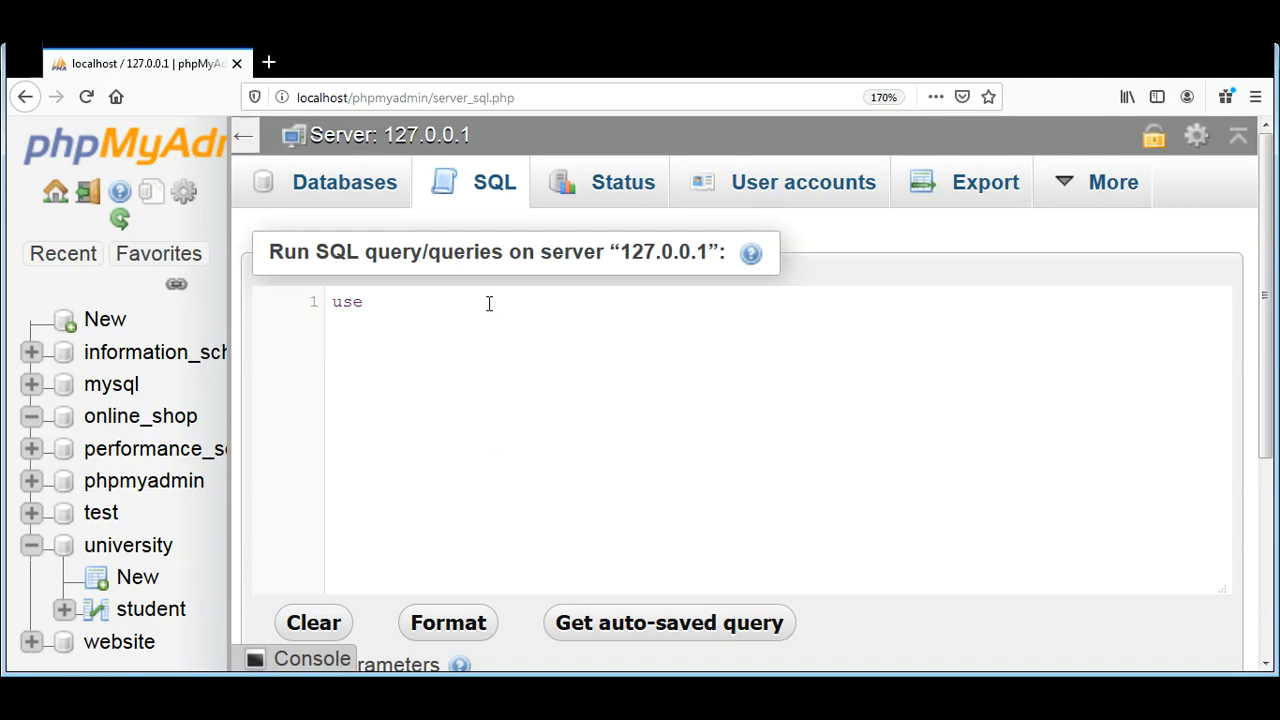
text(online_)
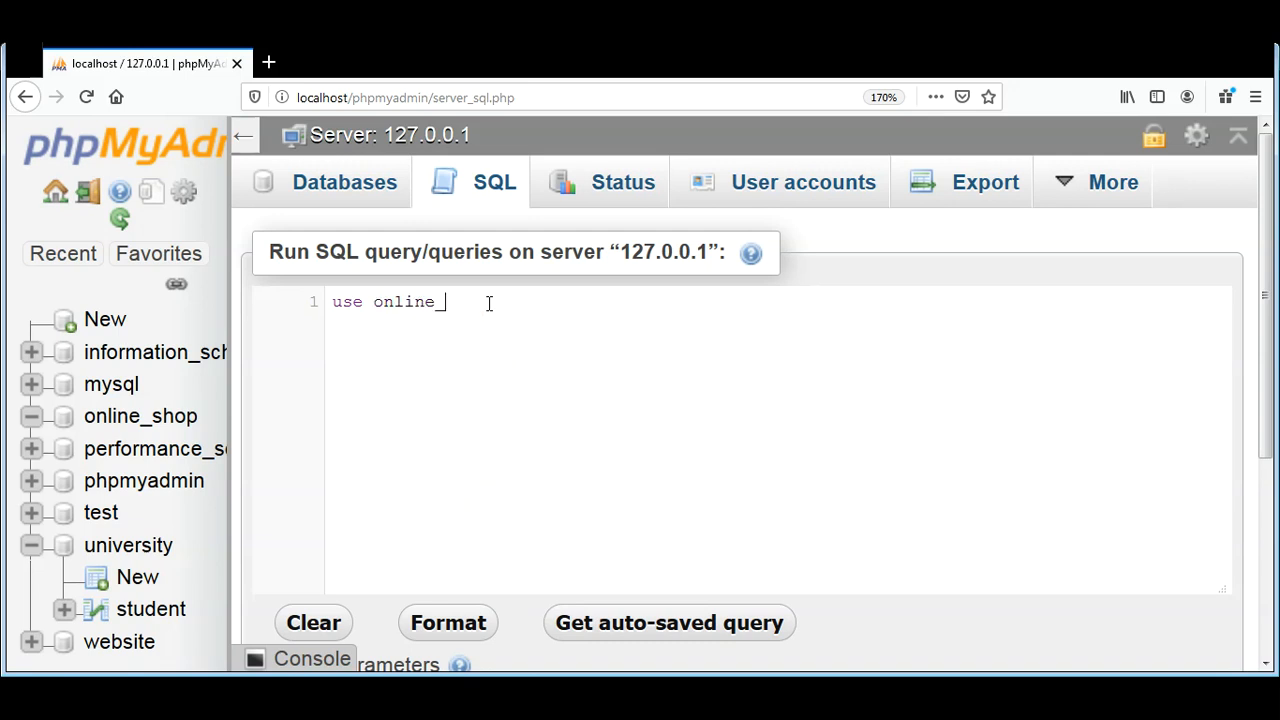
text(shop)
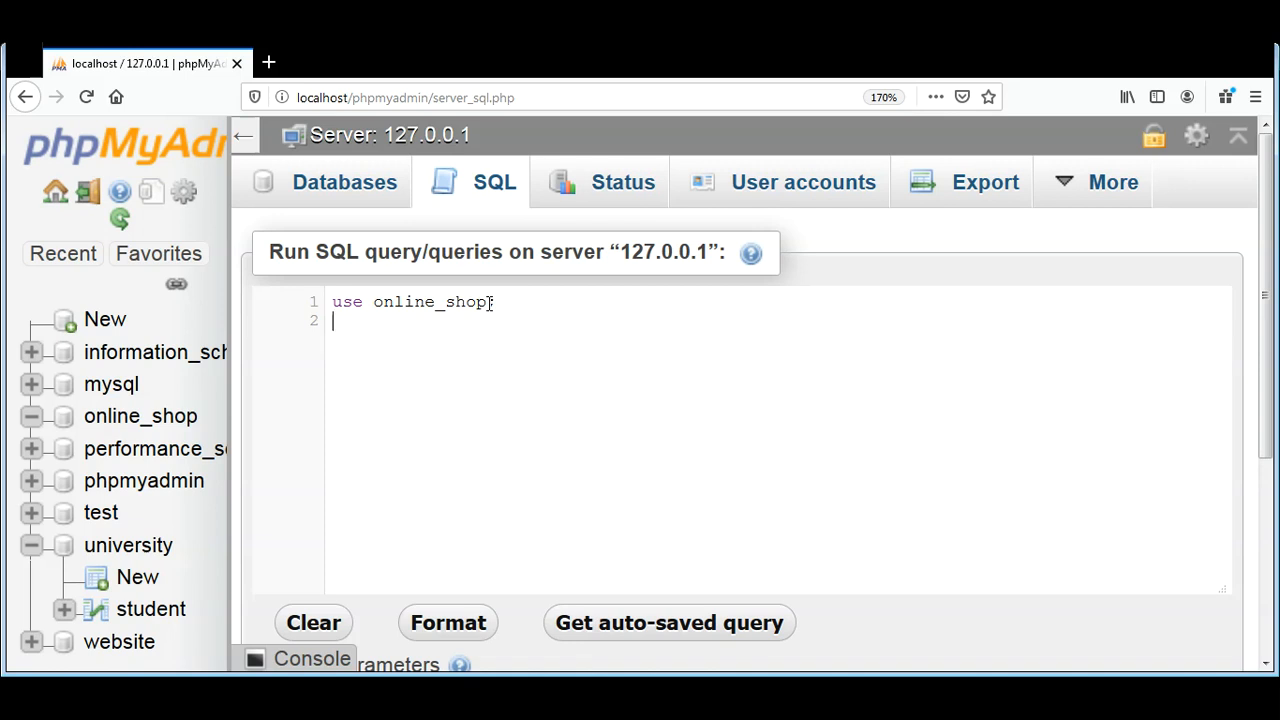
text(;)
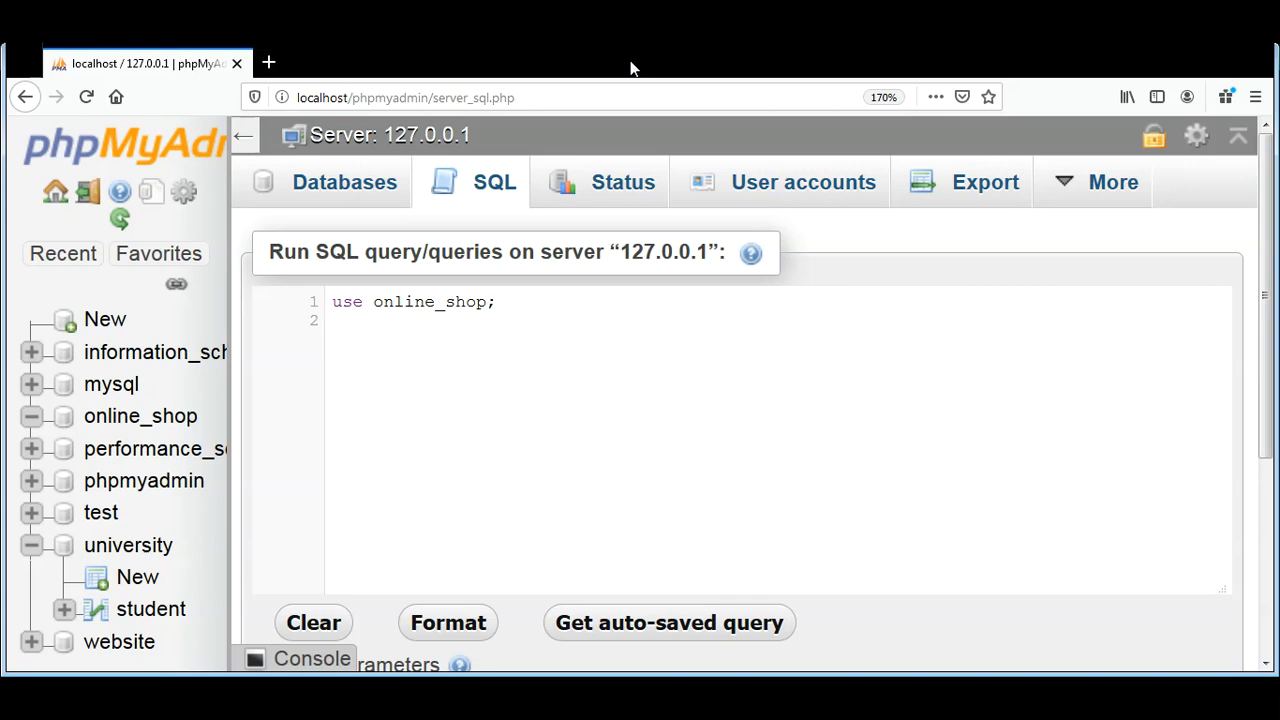
mouse_move(628, 432)
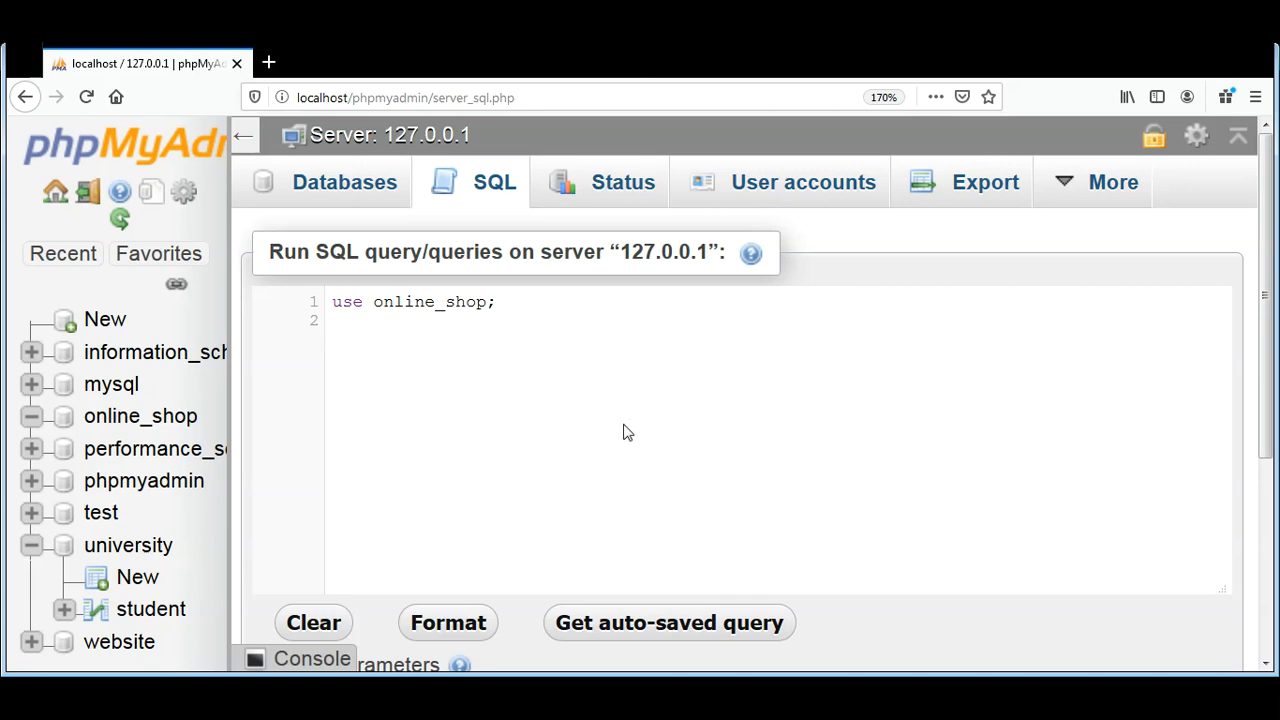
Begin CREATE TABLE customers with FirstName varchar(50) and LastName varchar(50) columns
text(create)
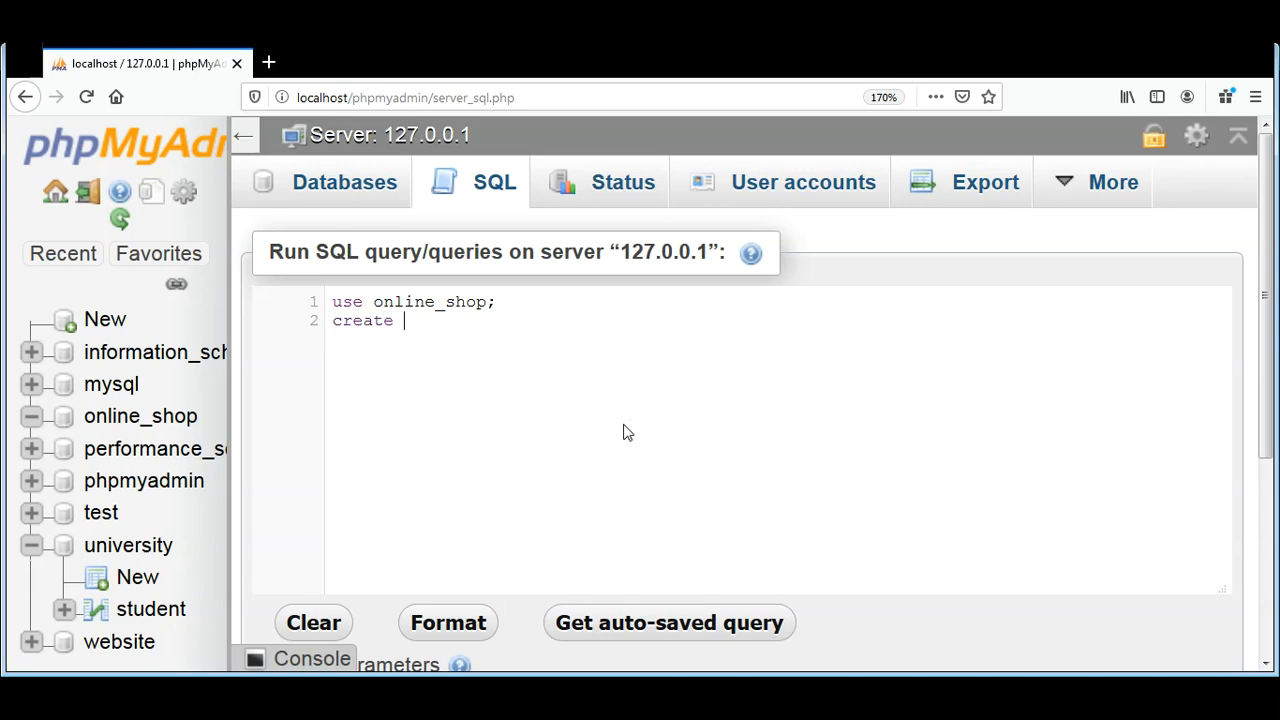
text(tab)
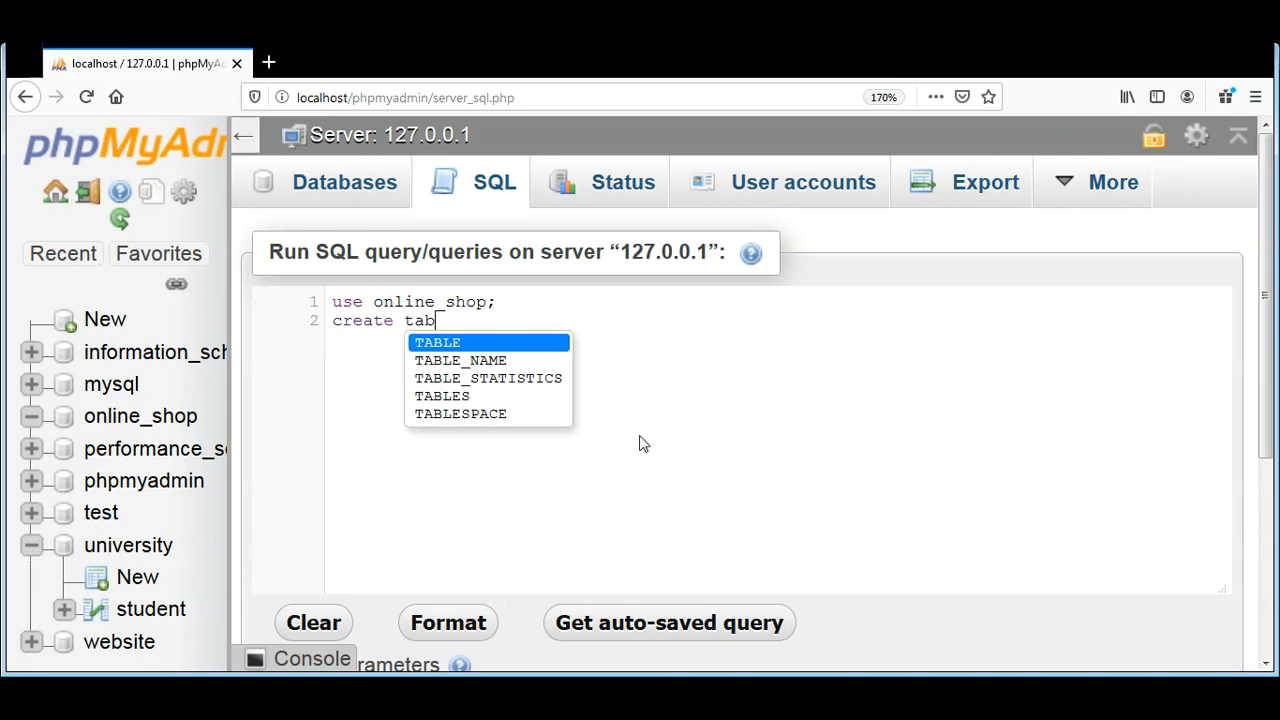
click(437, 342)
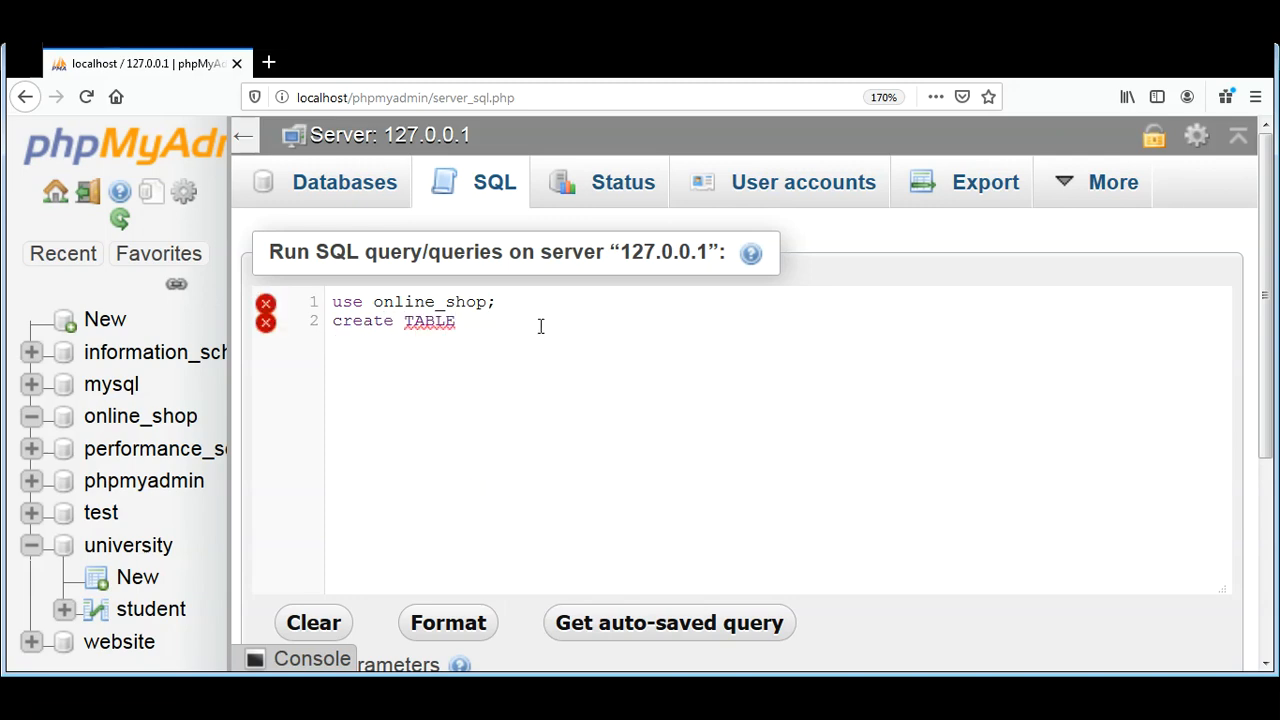
text(custo)
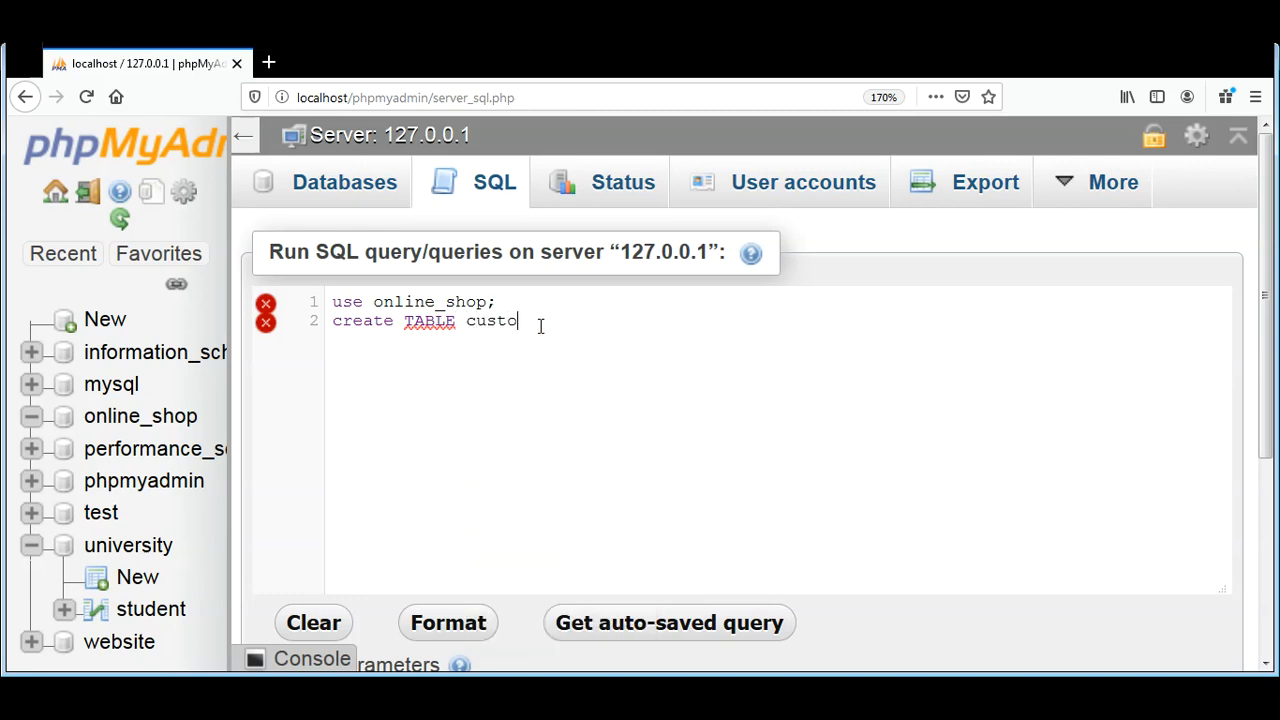
text(mers)
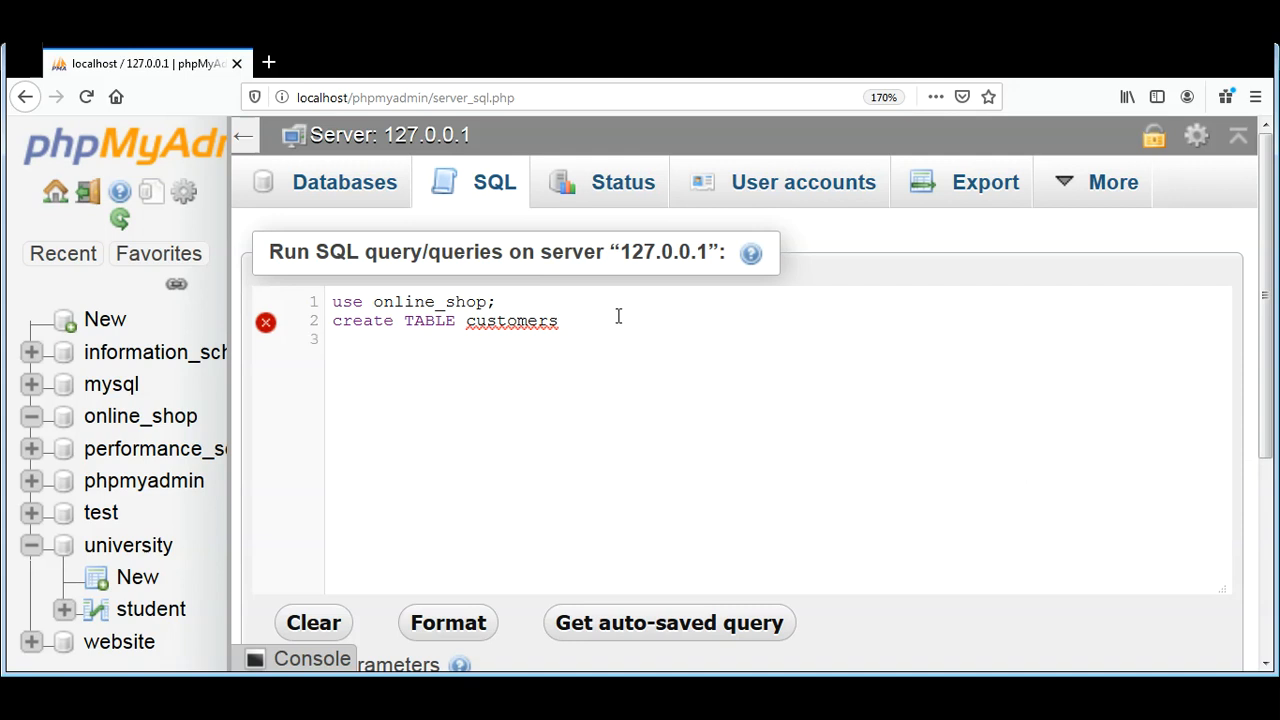
text(()
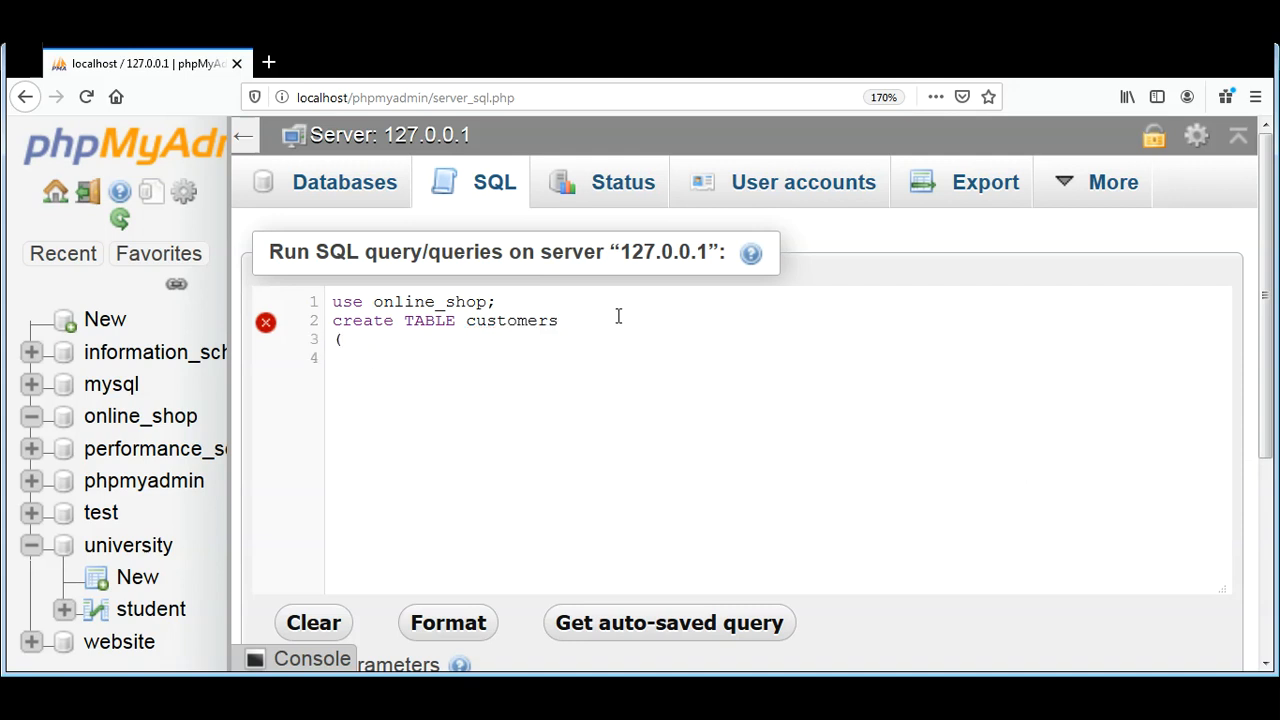
text(FirstName)
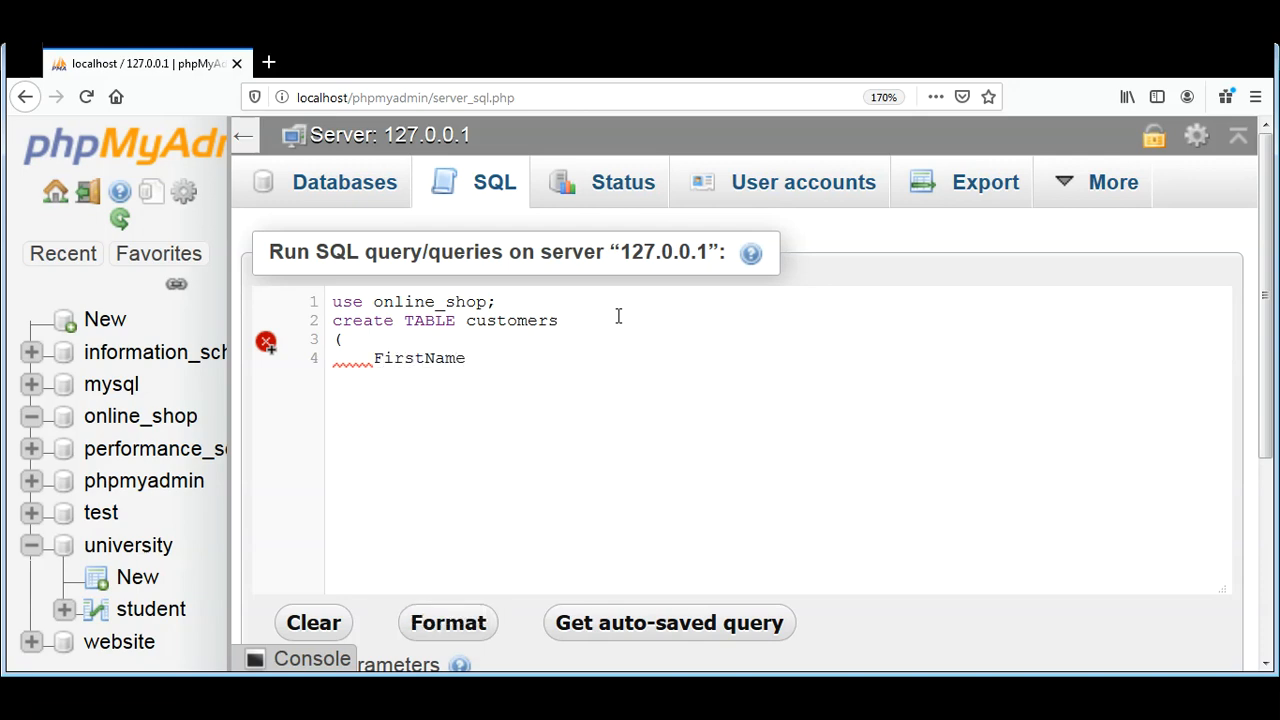
text(va)
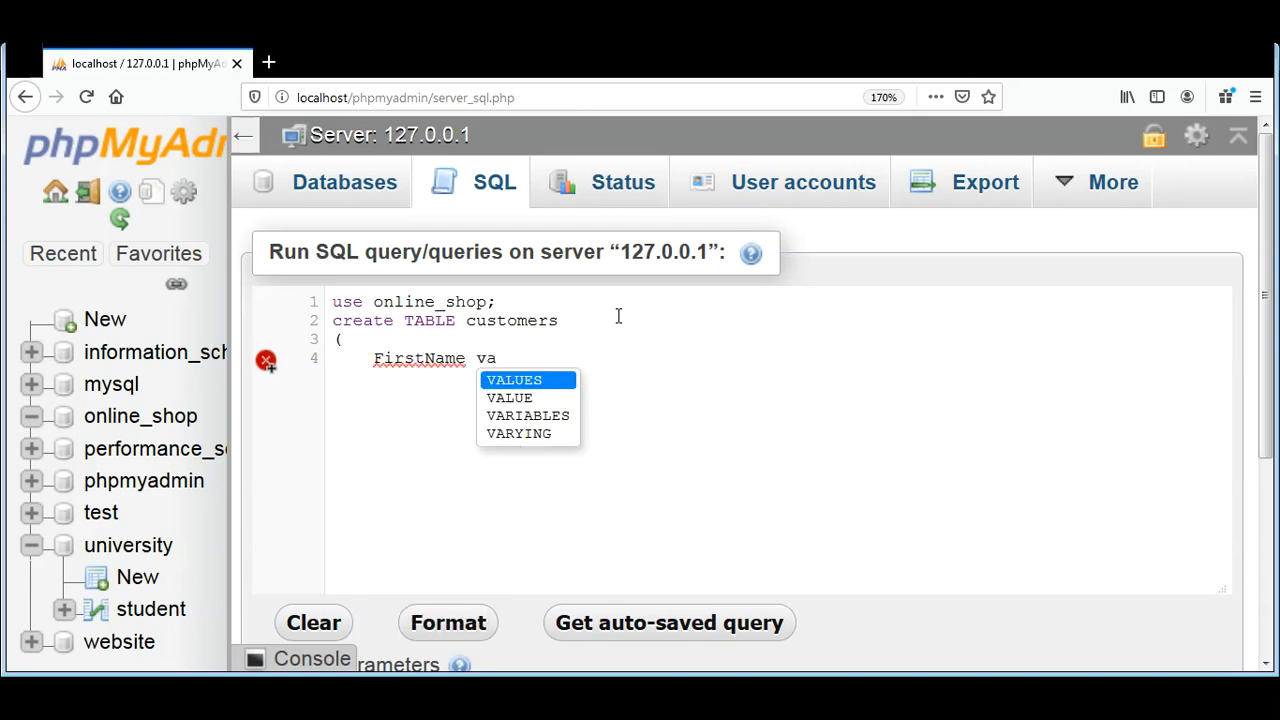
text(rcha)
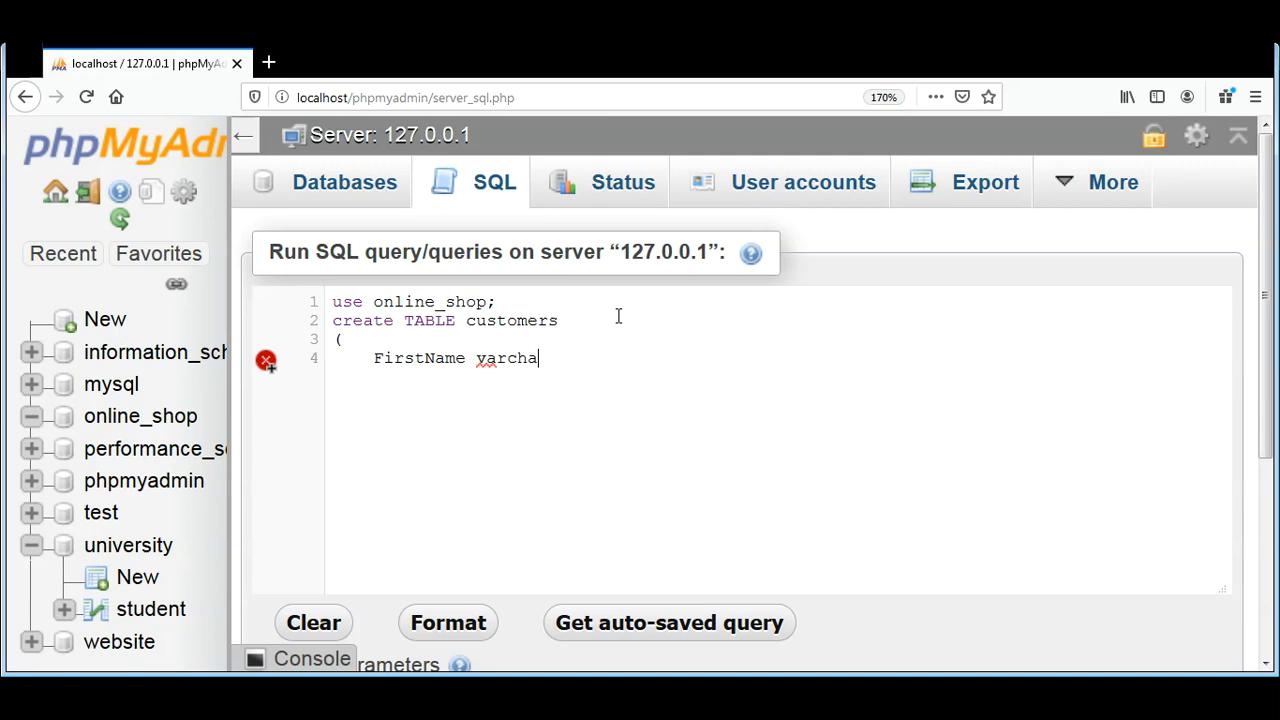
text(r()
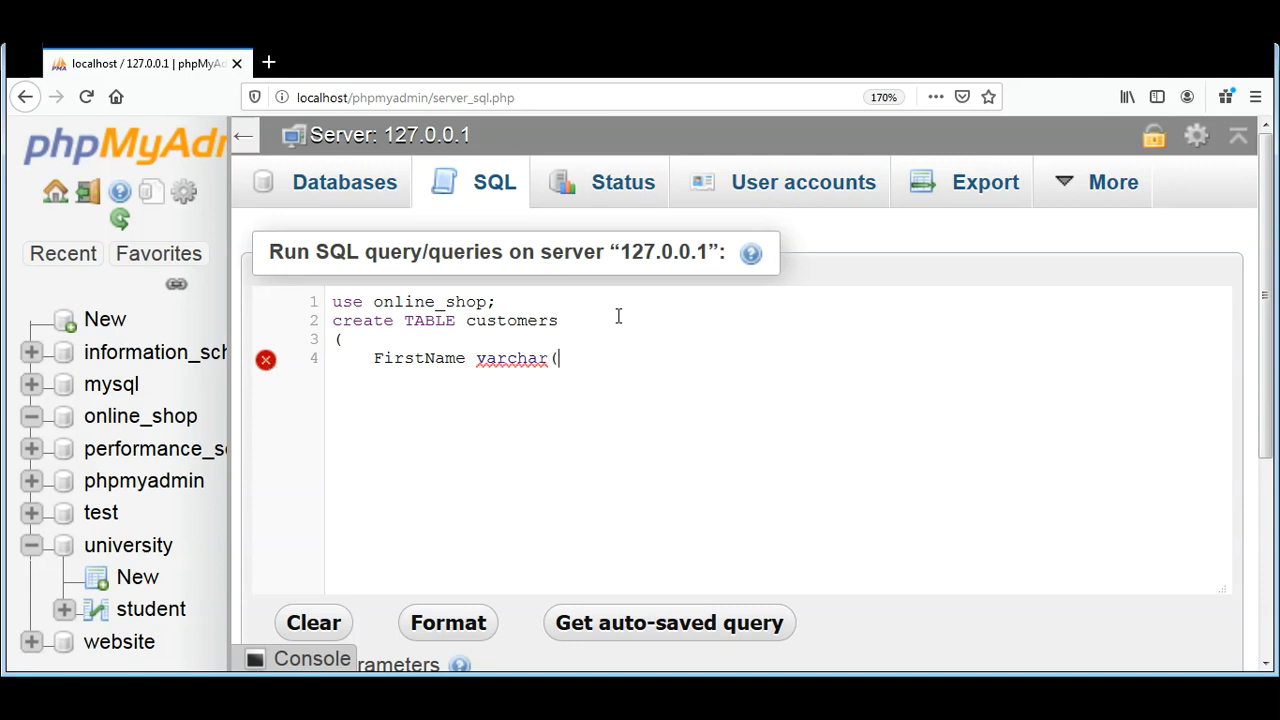
text(50)
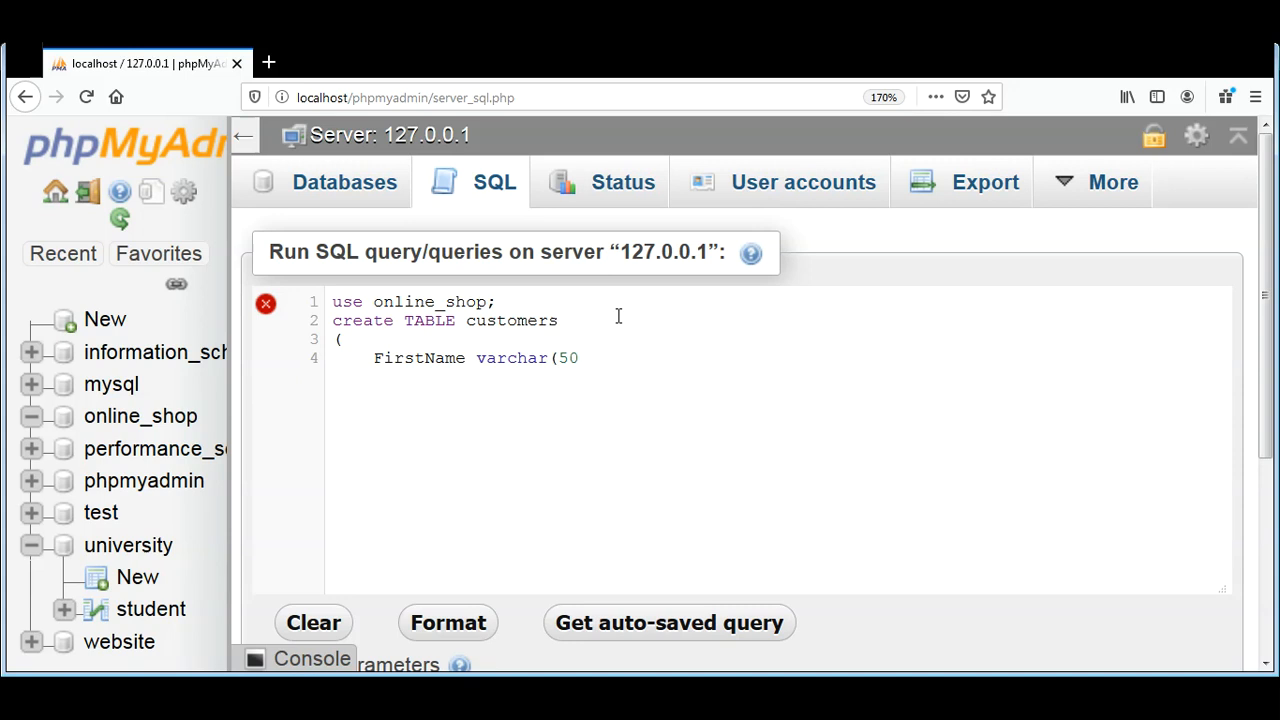
text(),)
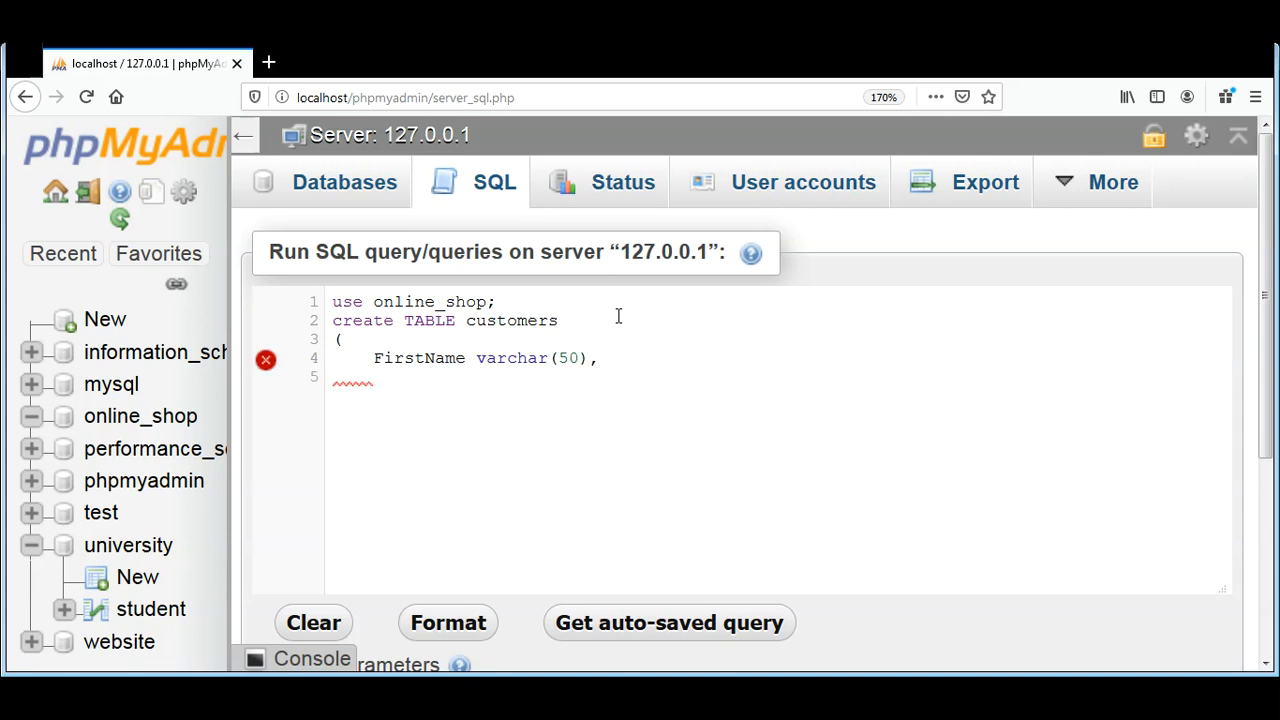
text(Last)
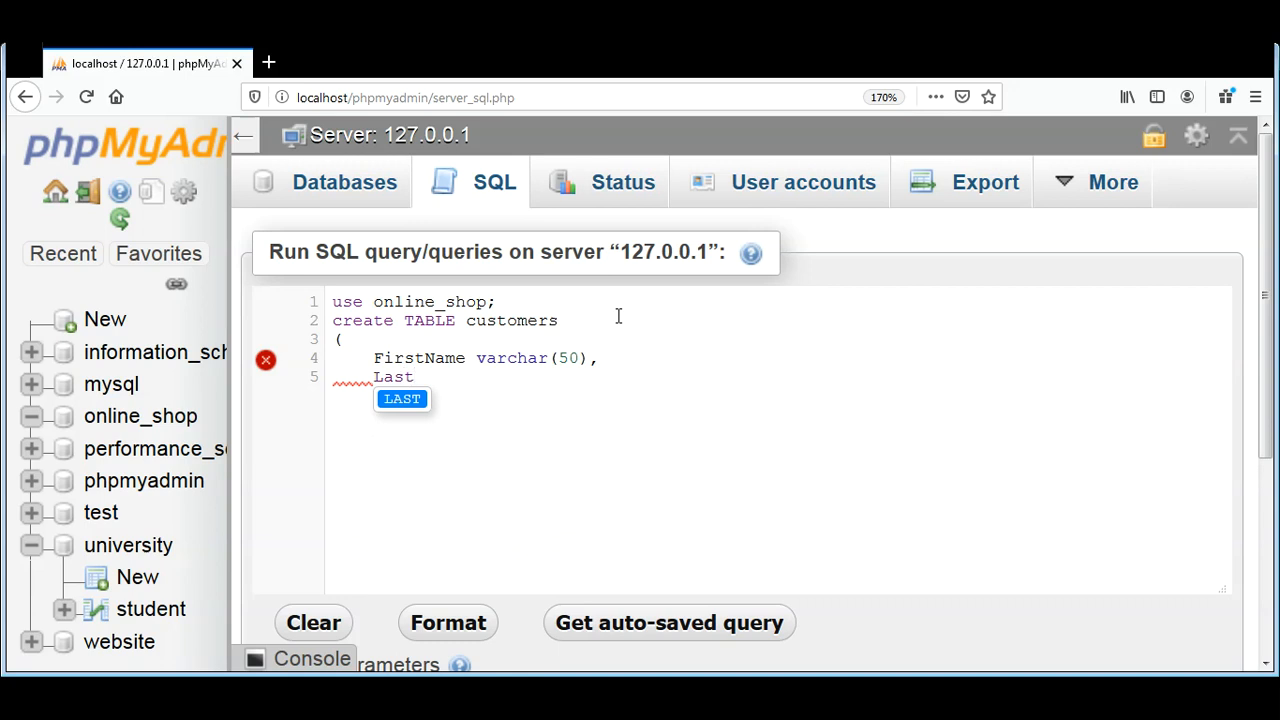
text(Name)
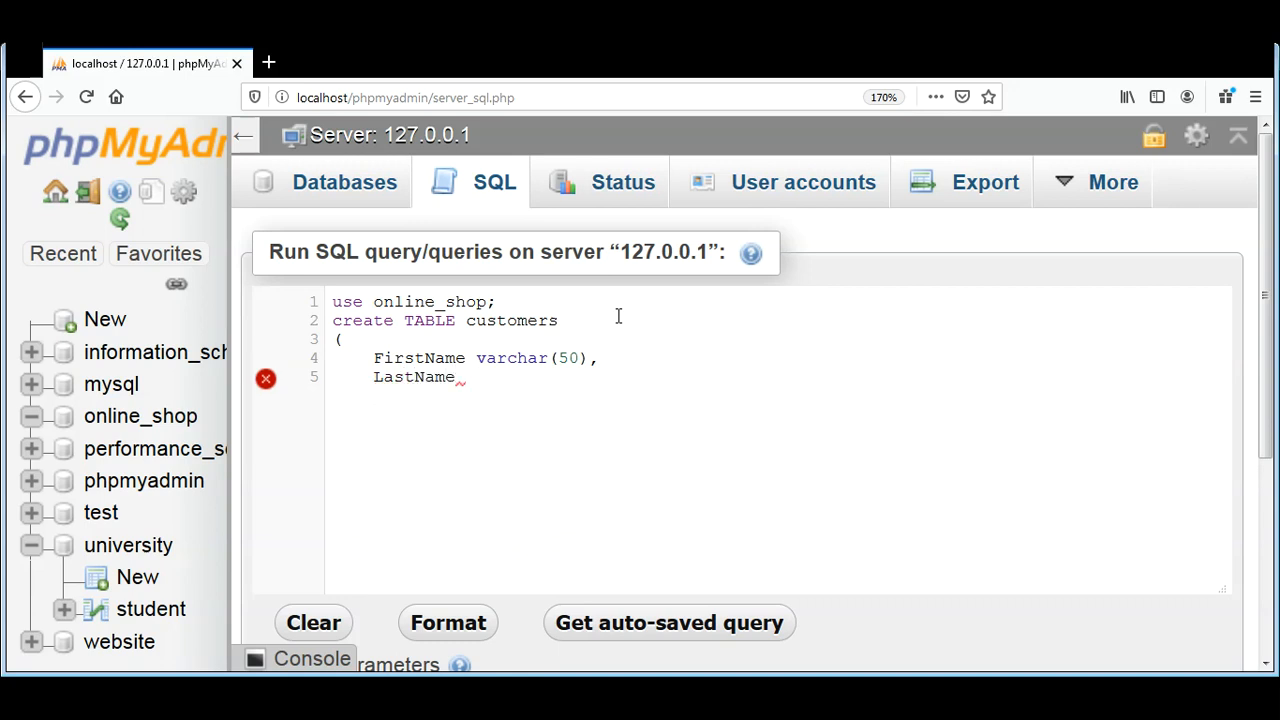
text(varchar)
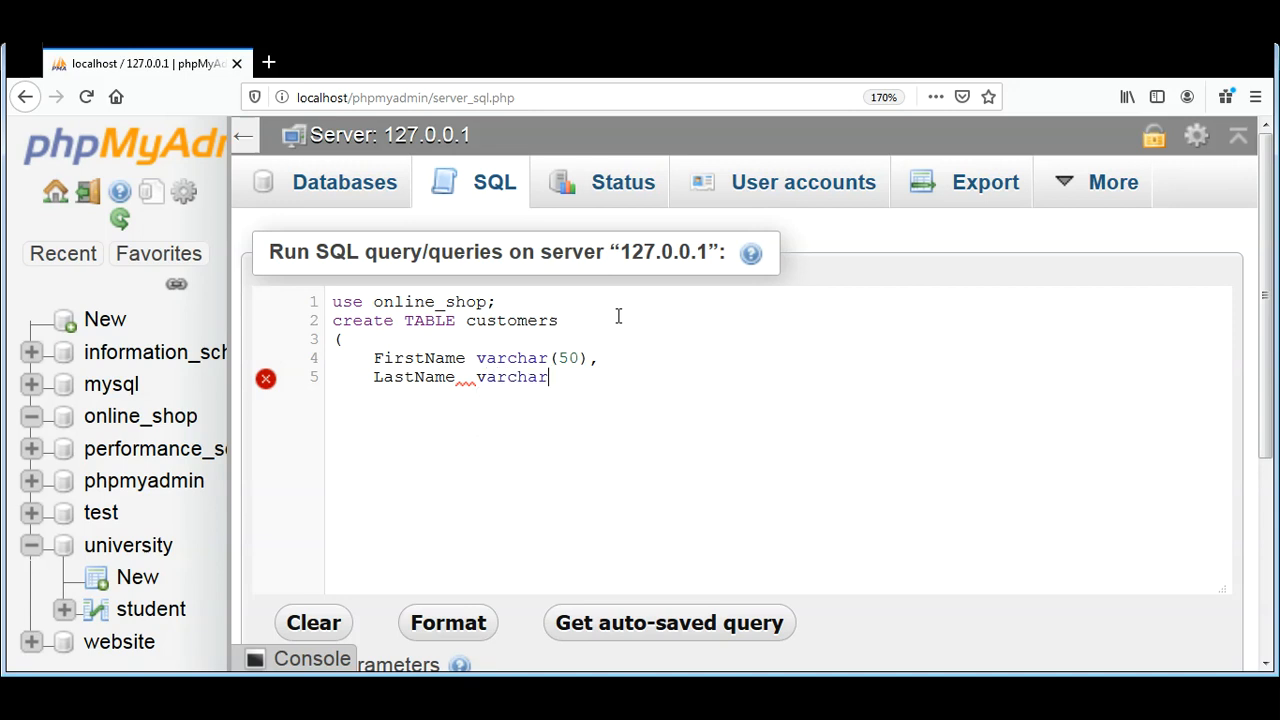
text(()
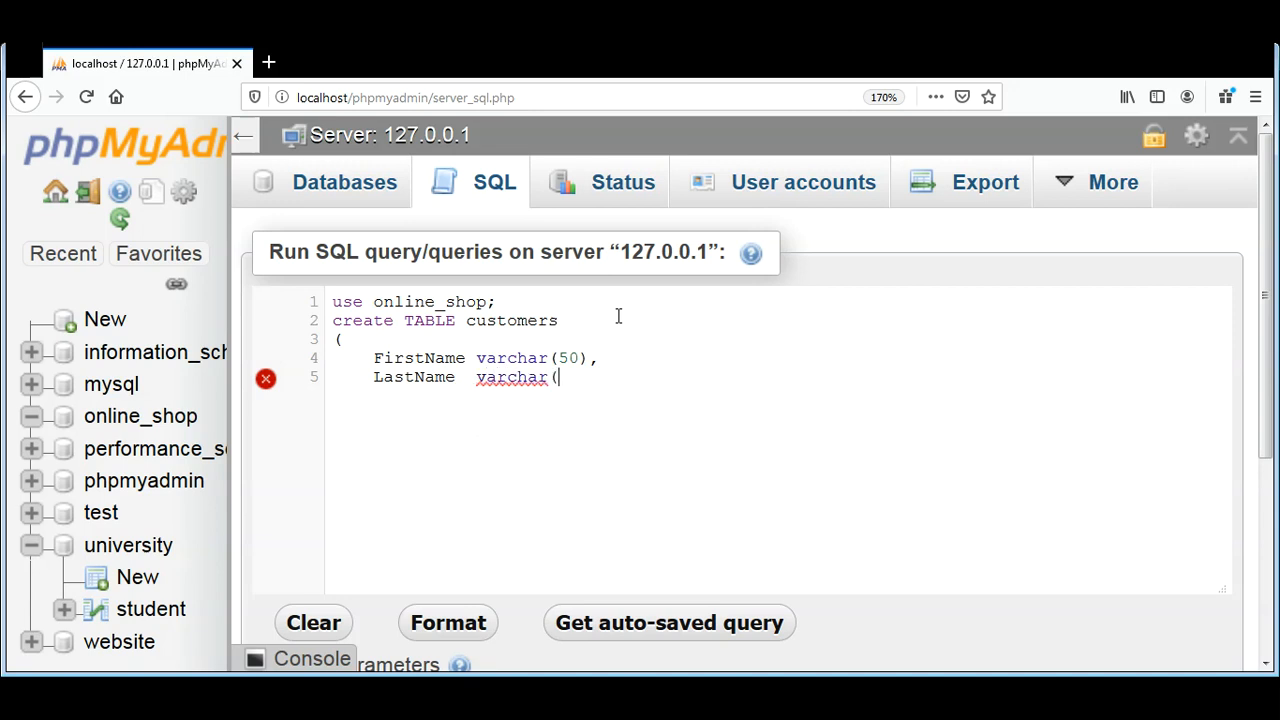
text(50),)
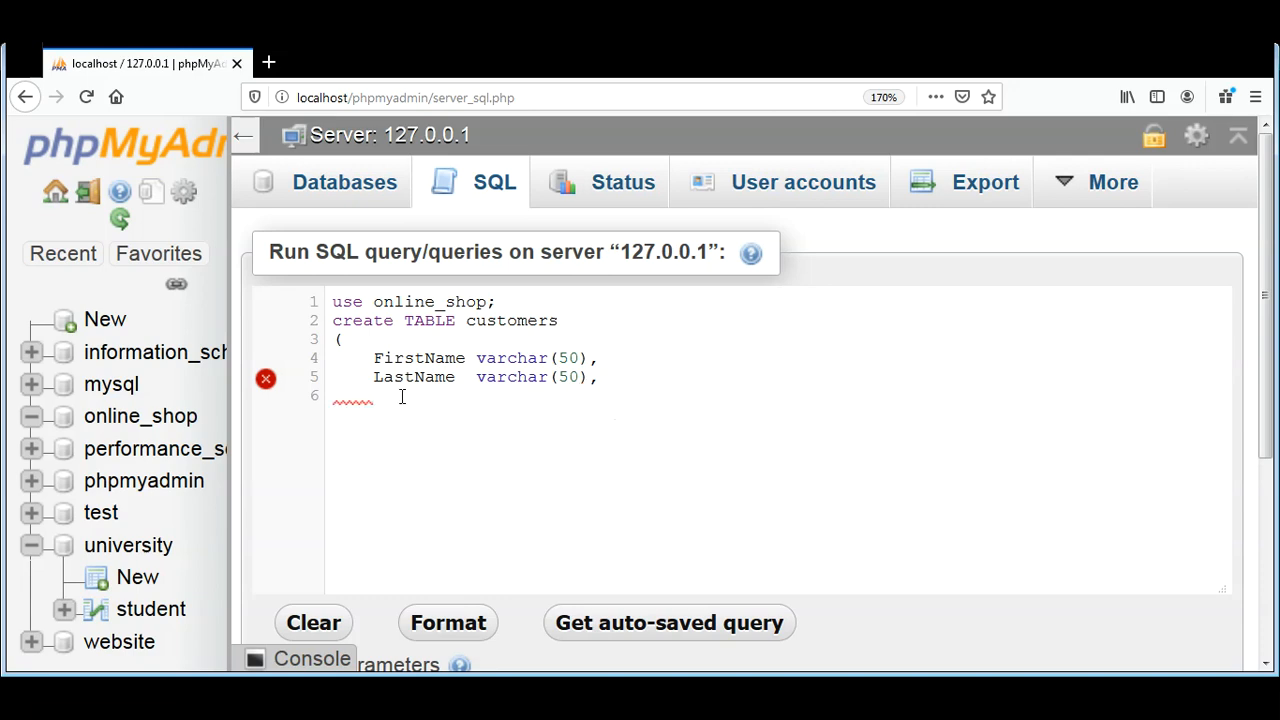
Add Email varchar(100) and Address varchar(300) columns, ending on a new line
text(Email)
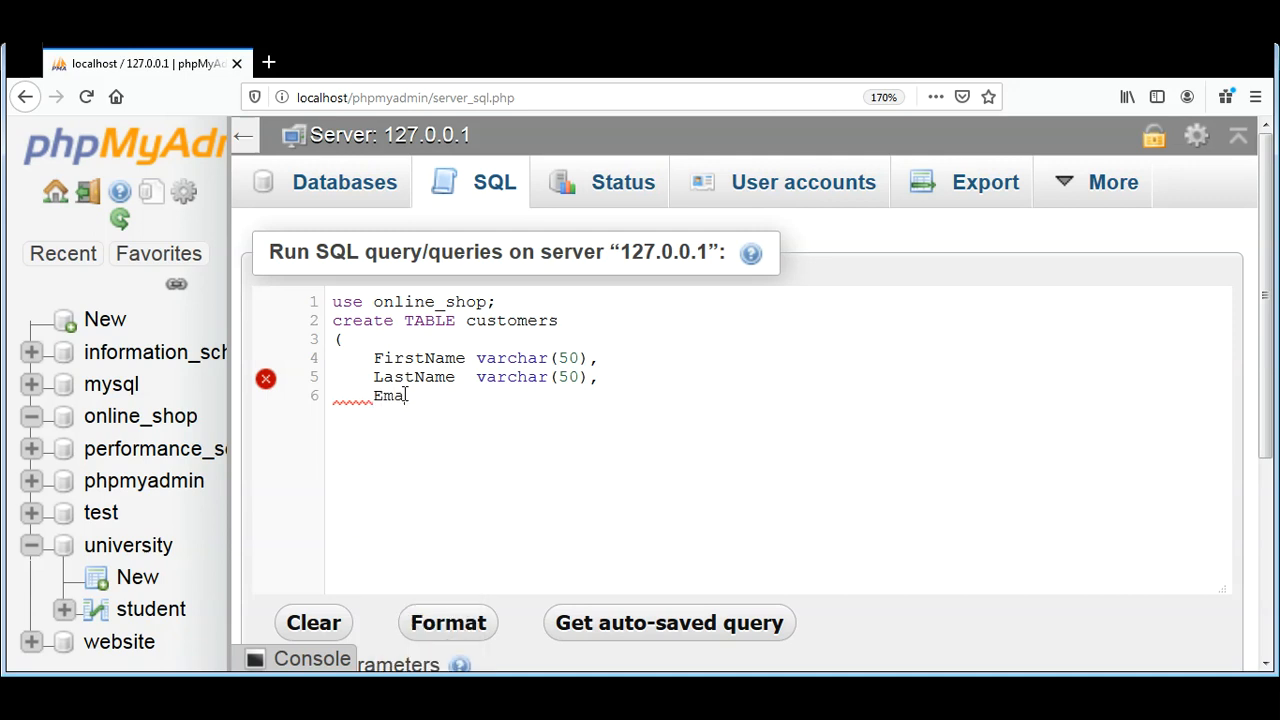
text(l varchar)
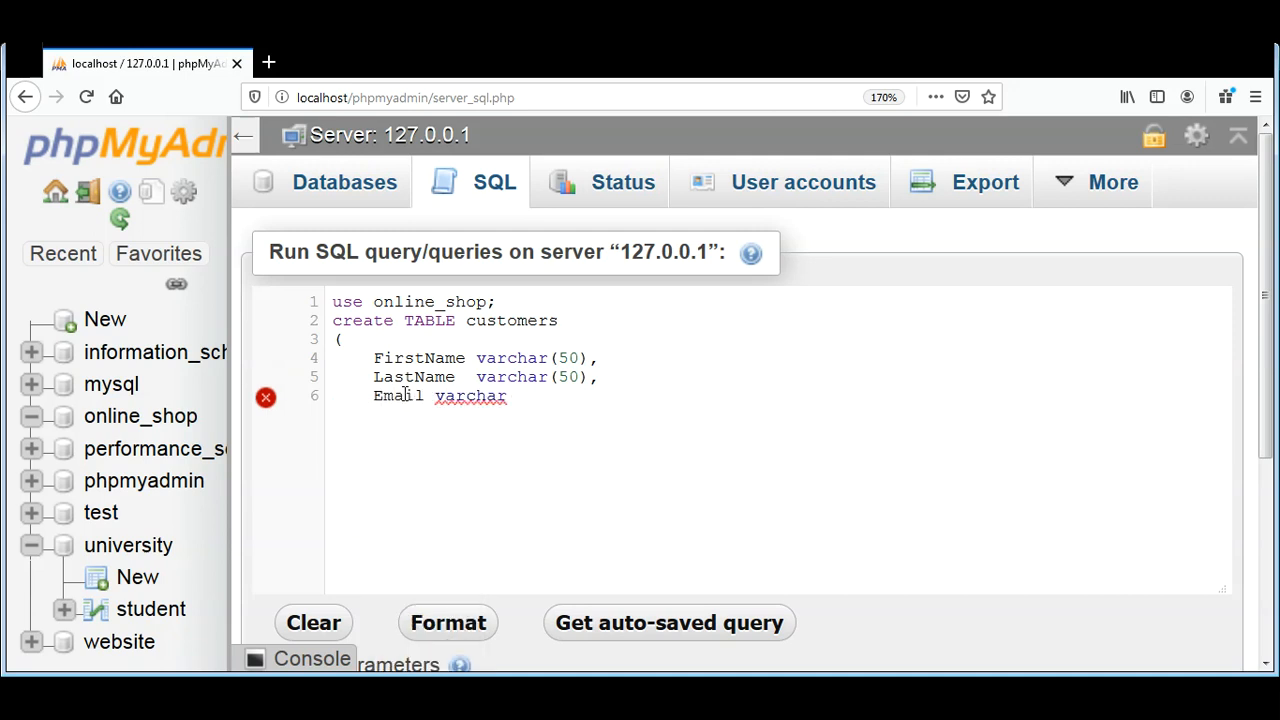
text(()
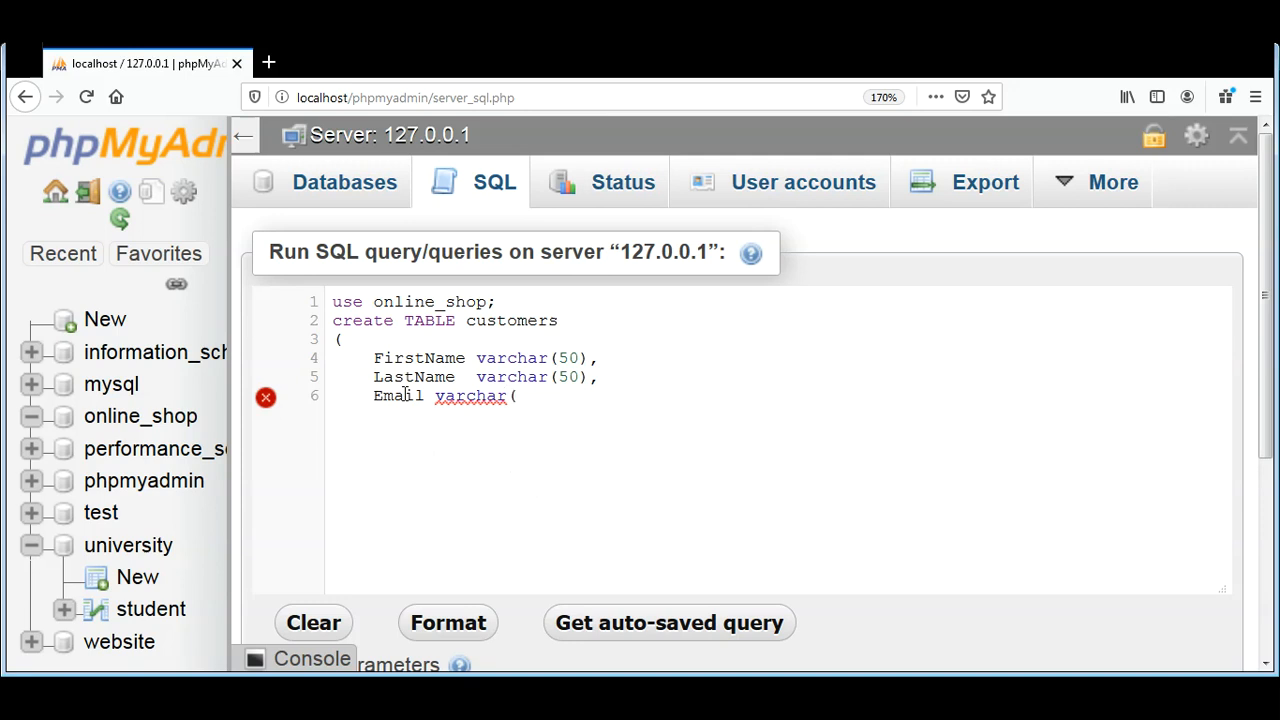
text(100)
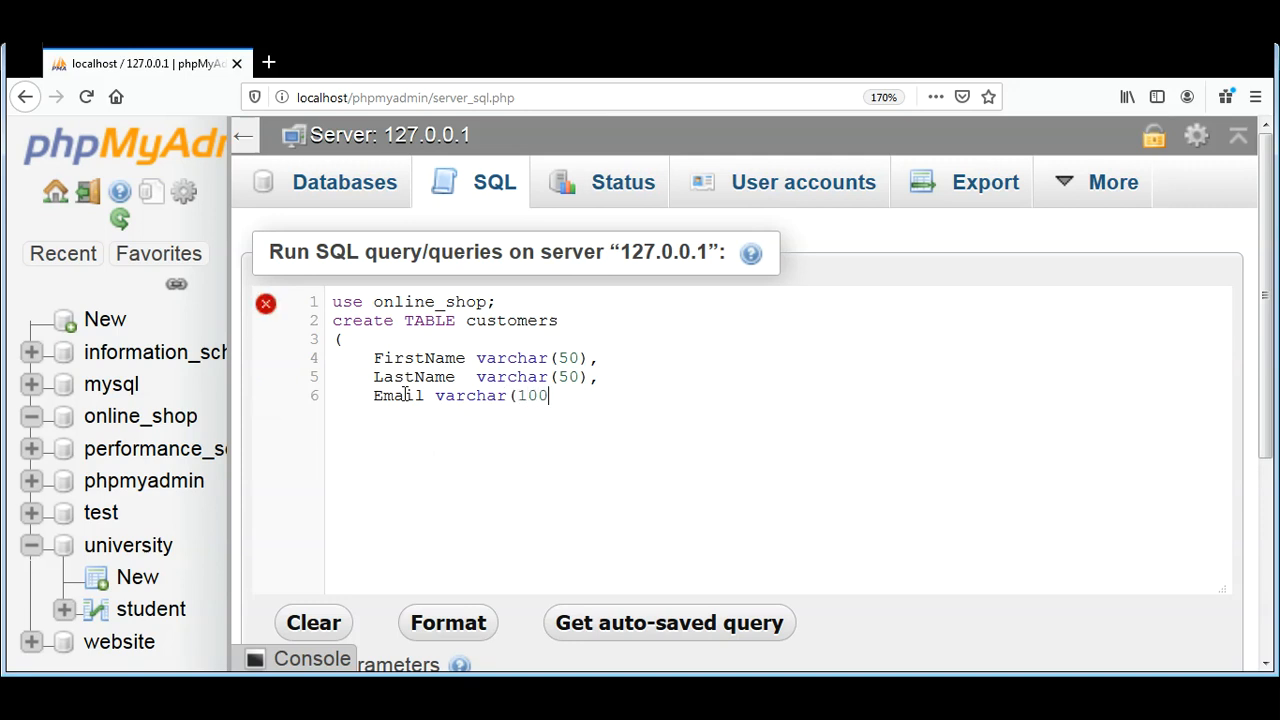
text(),)
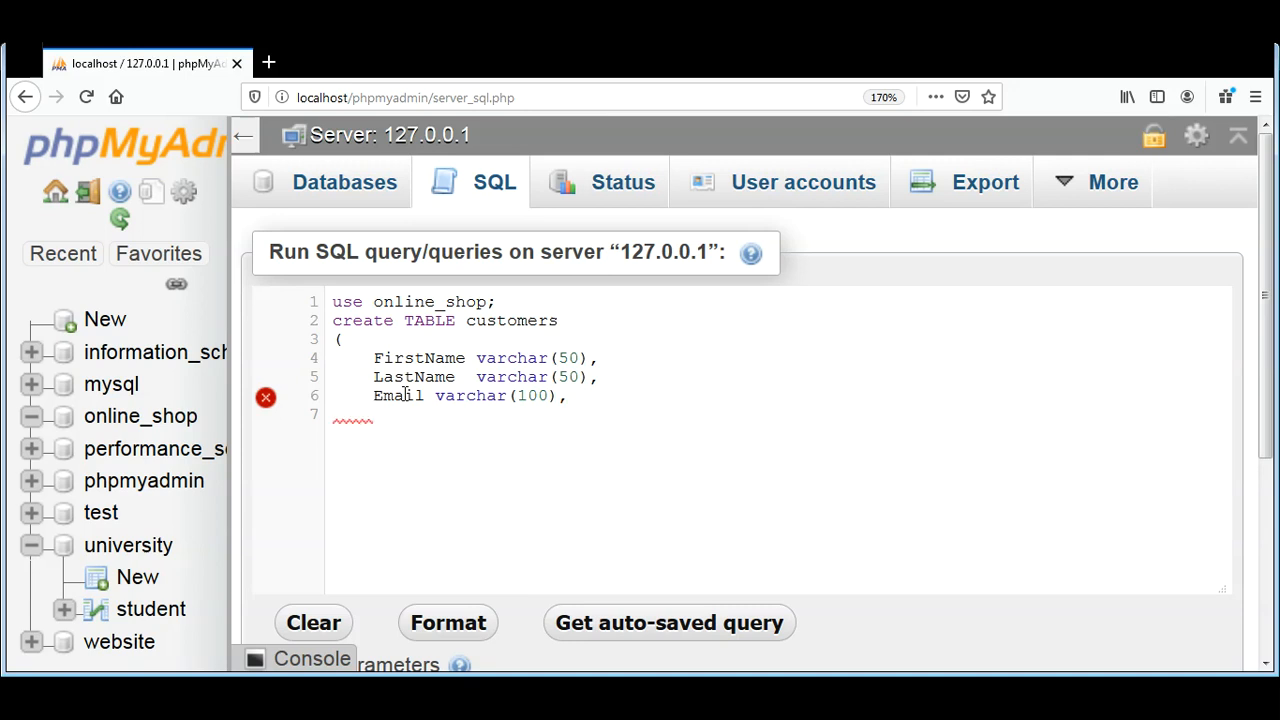
text(Ad)
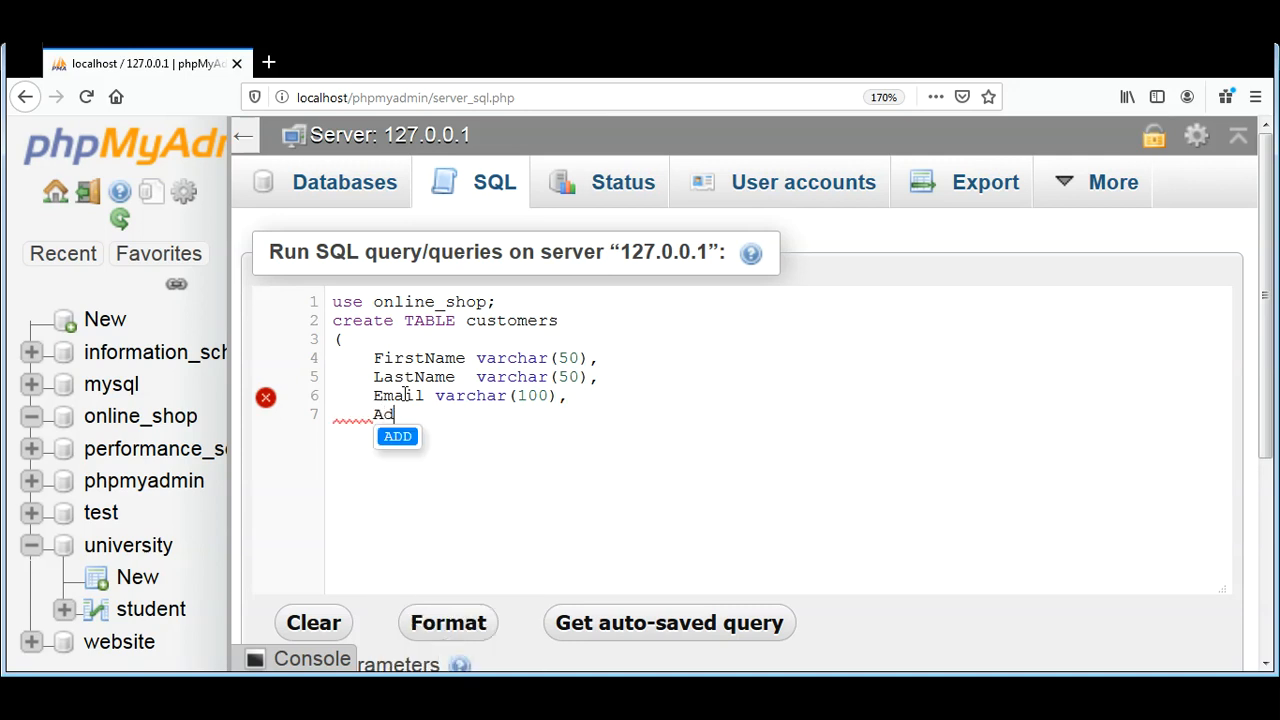
text(dress)
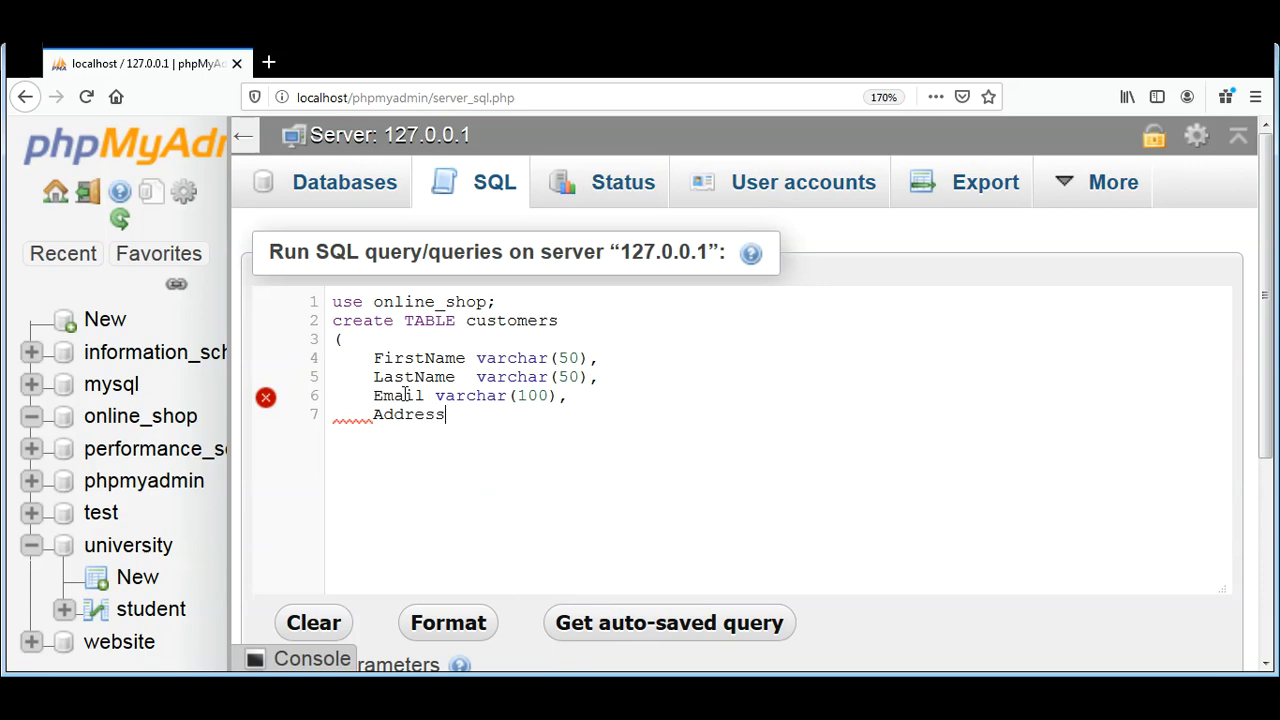
text(,)
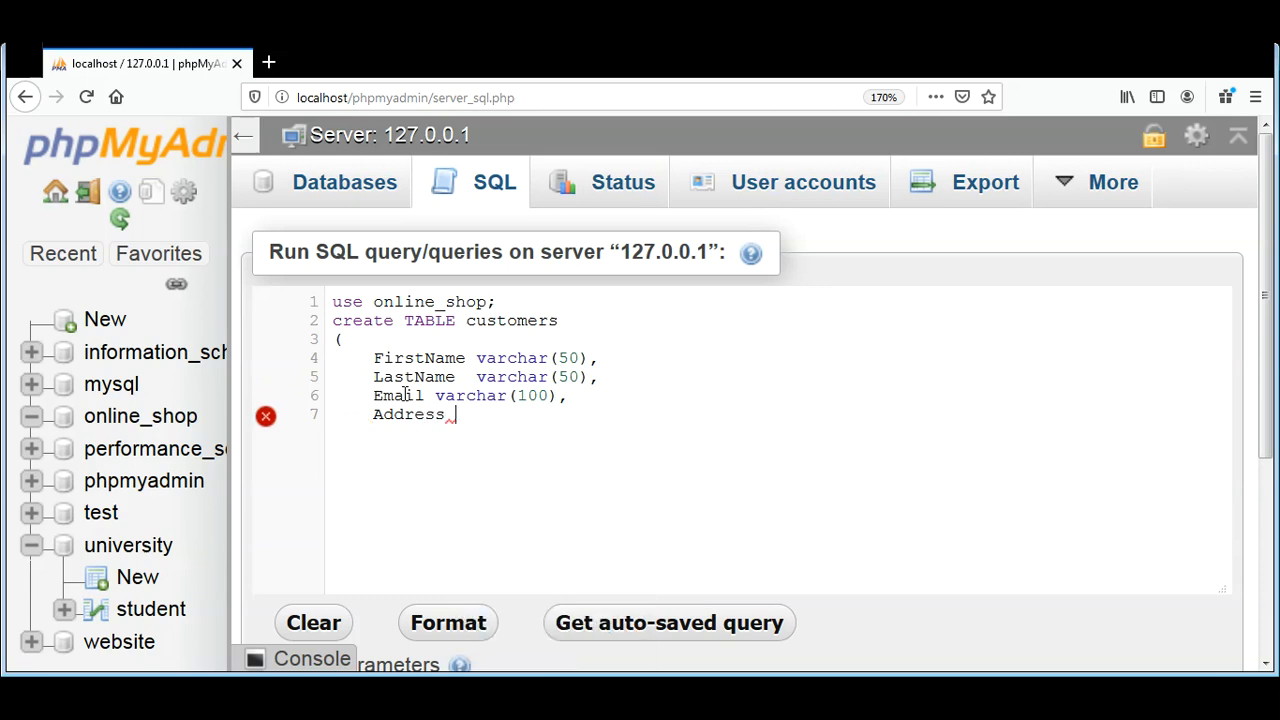
text(varc)
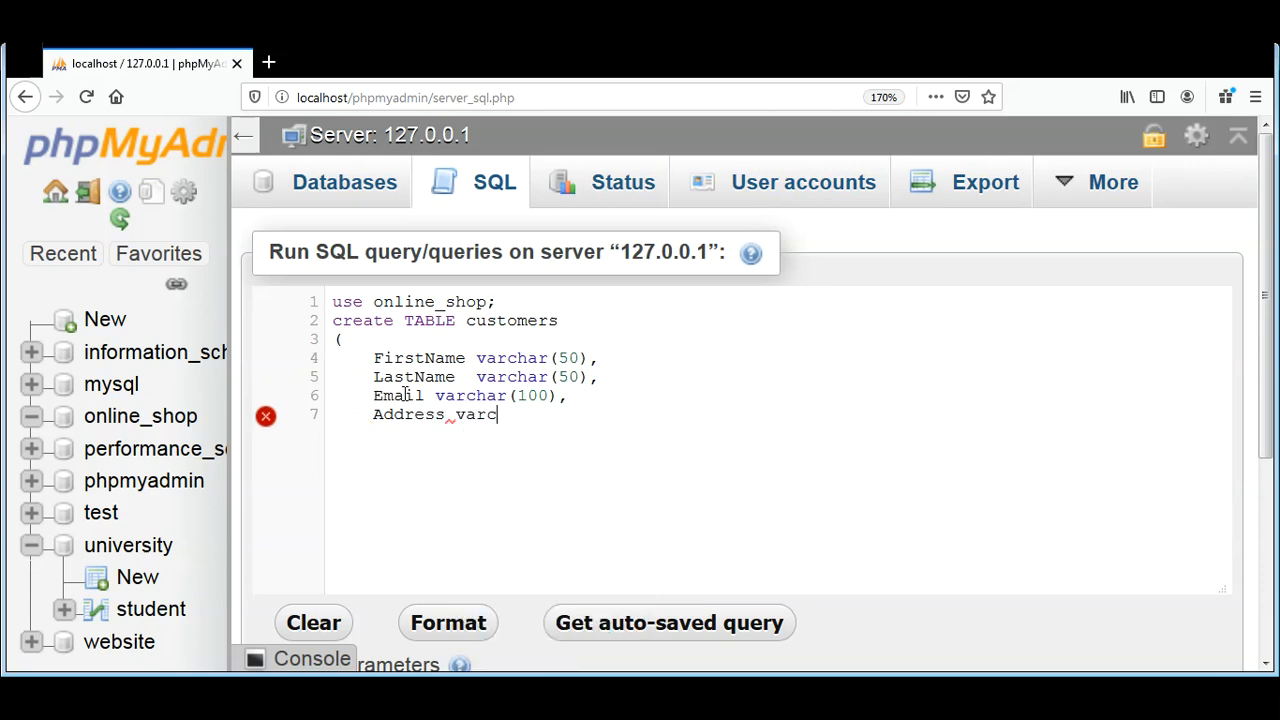
text(har)
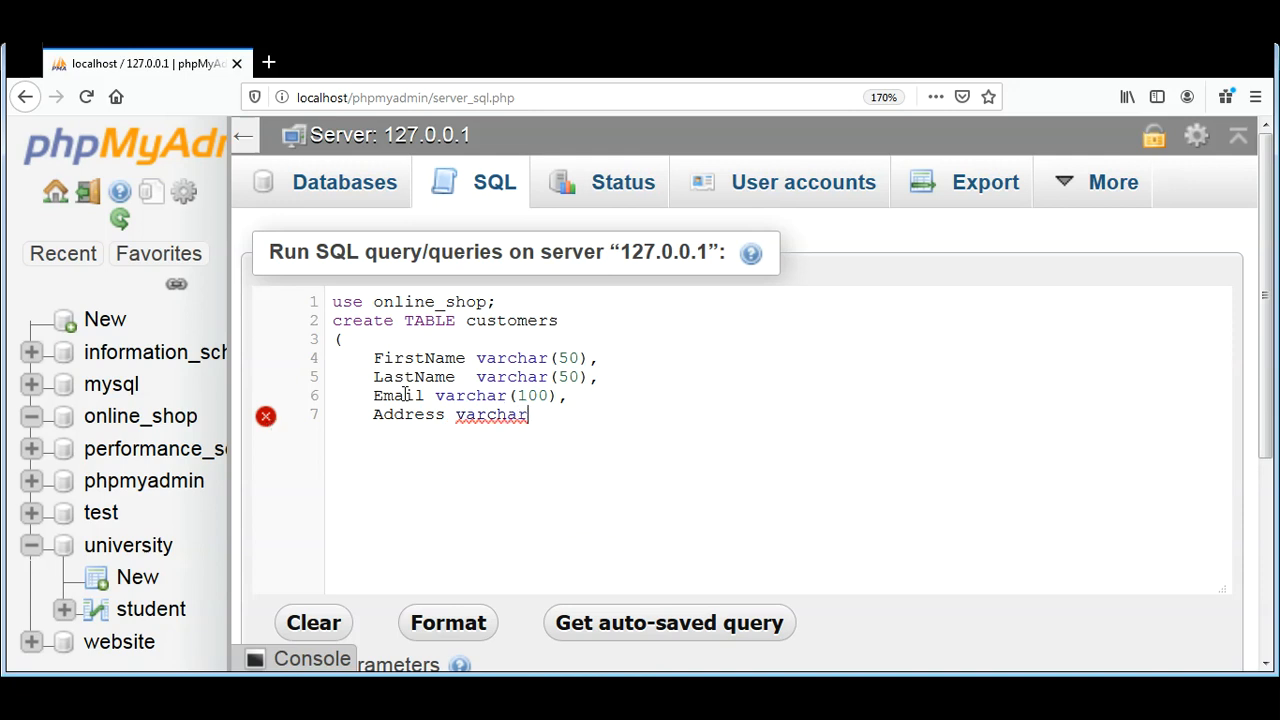
text((300)
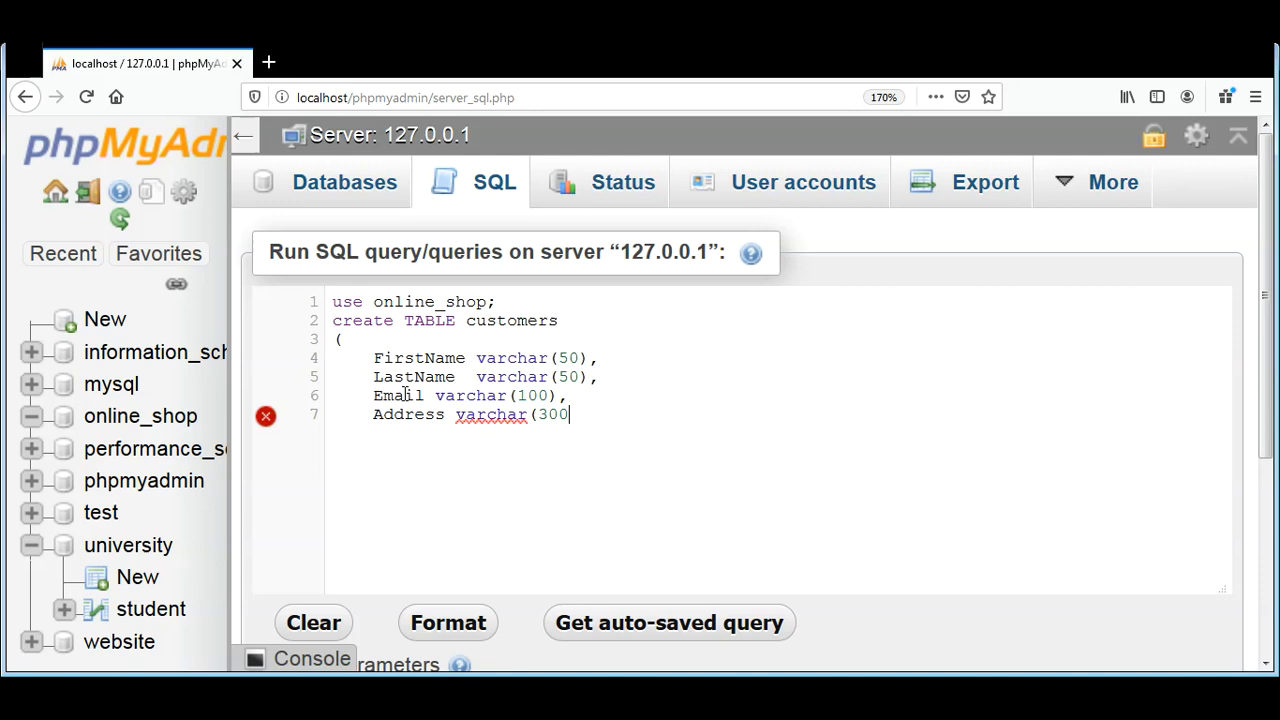
text(),)
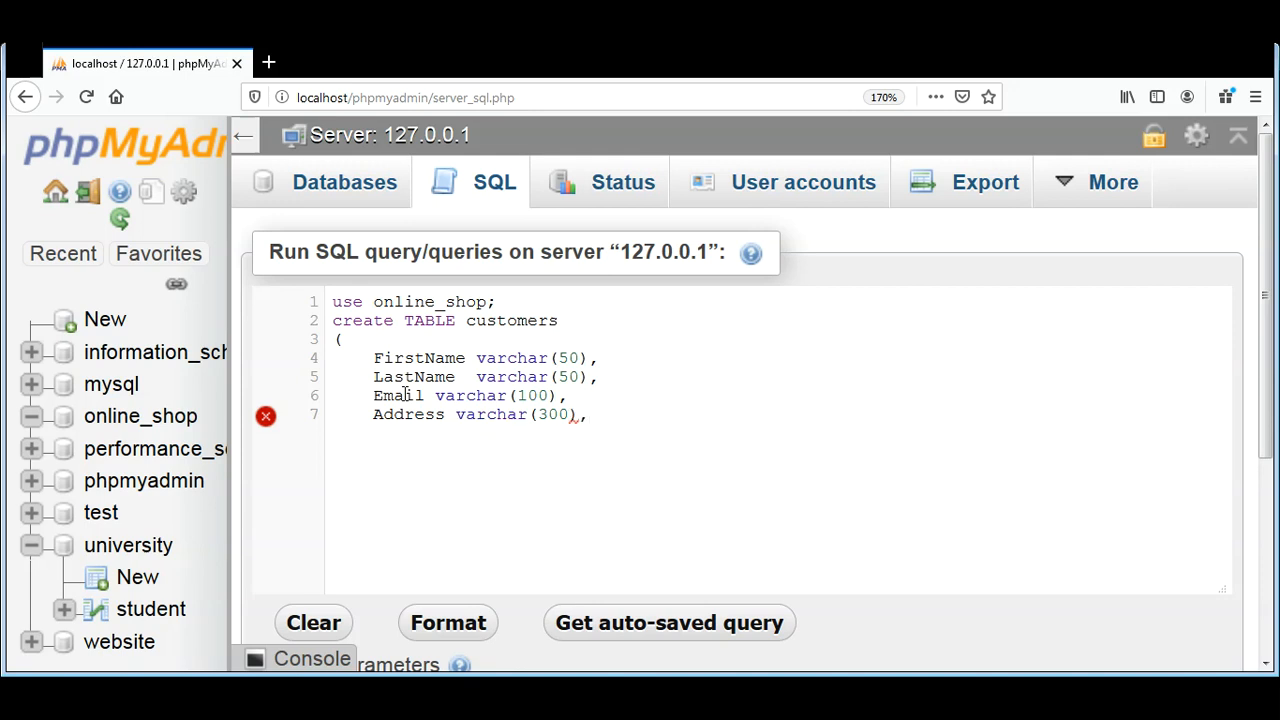
key(enter)
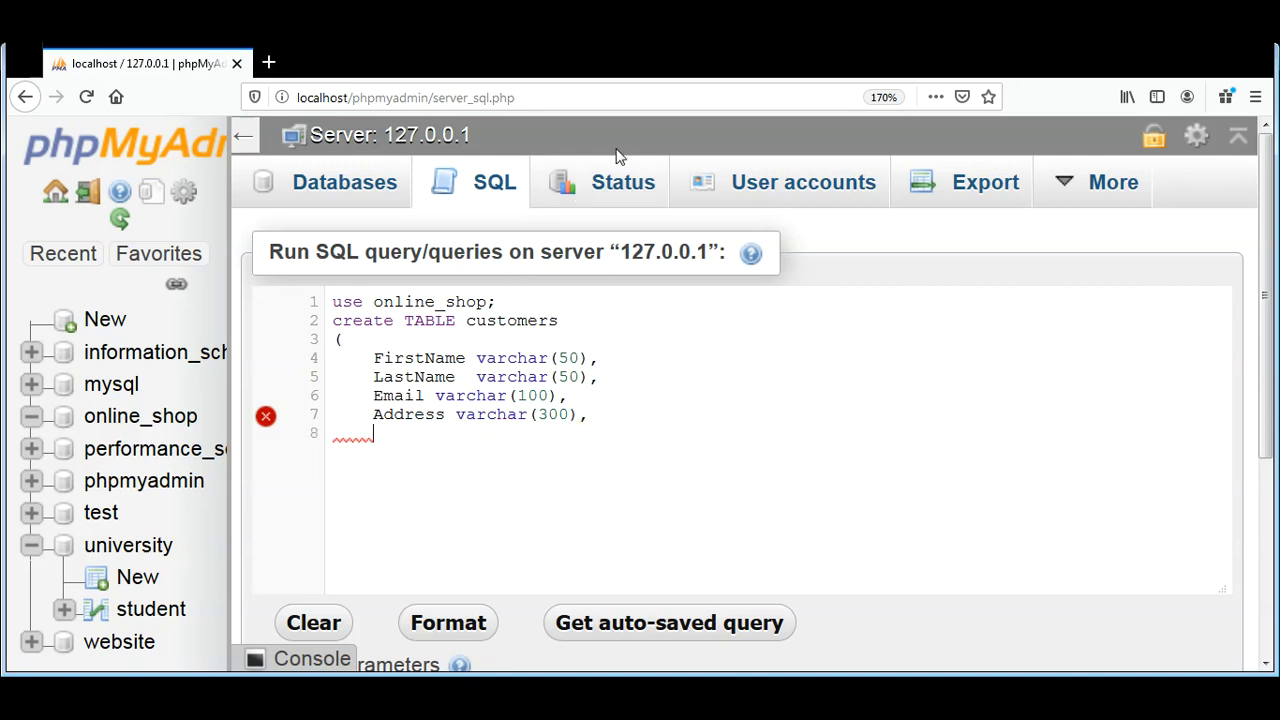
mouse_move(650, 77)
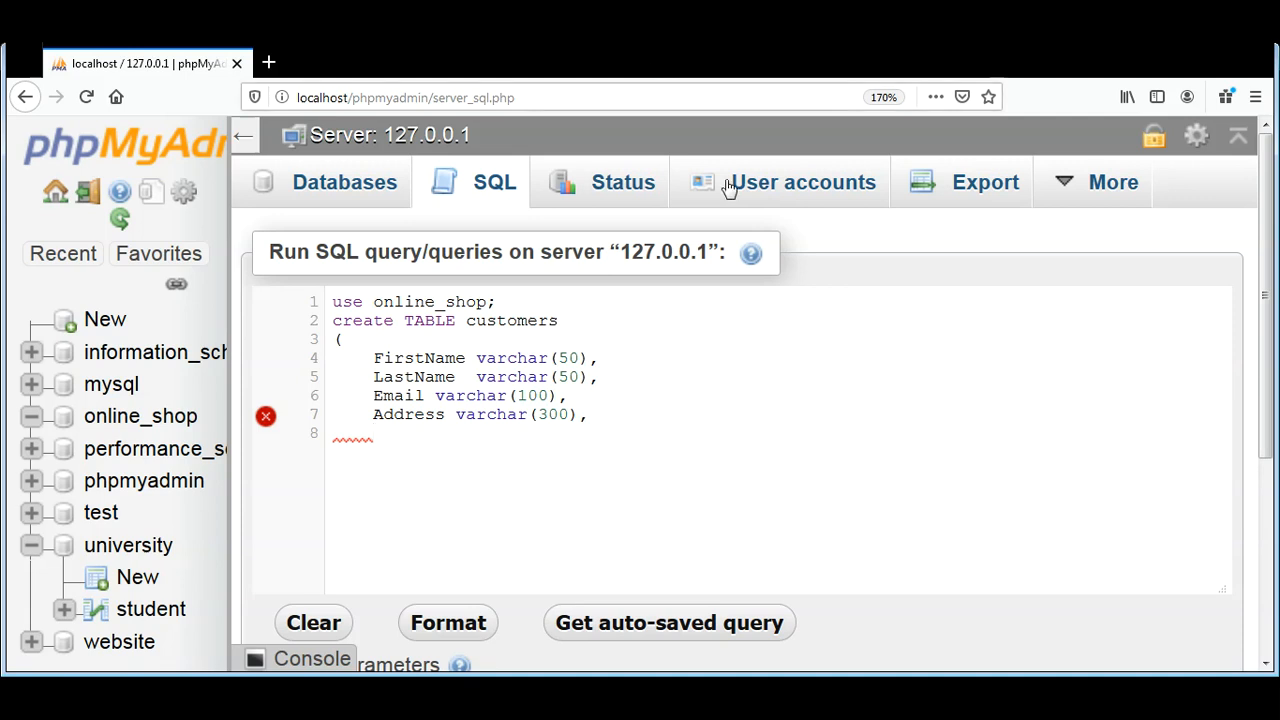
mouse_move(683, 66)
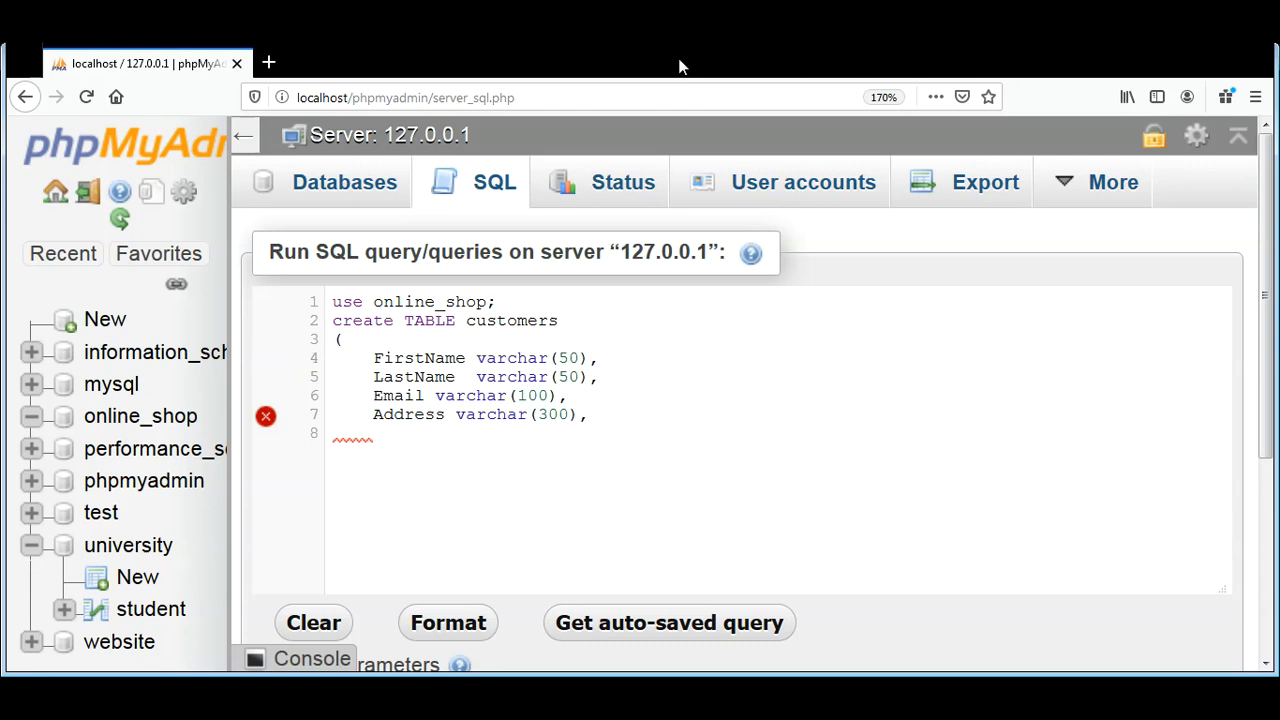
Type the final Phone varchar(50) column and close the statement with );
text(Phone va)
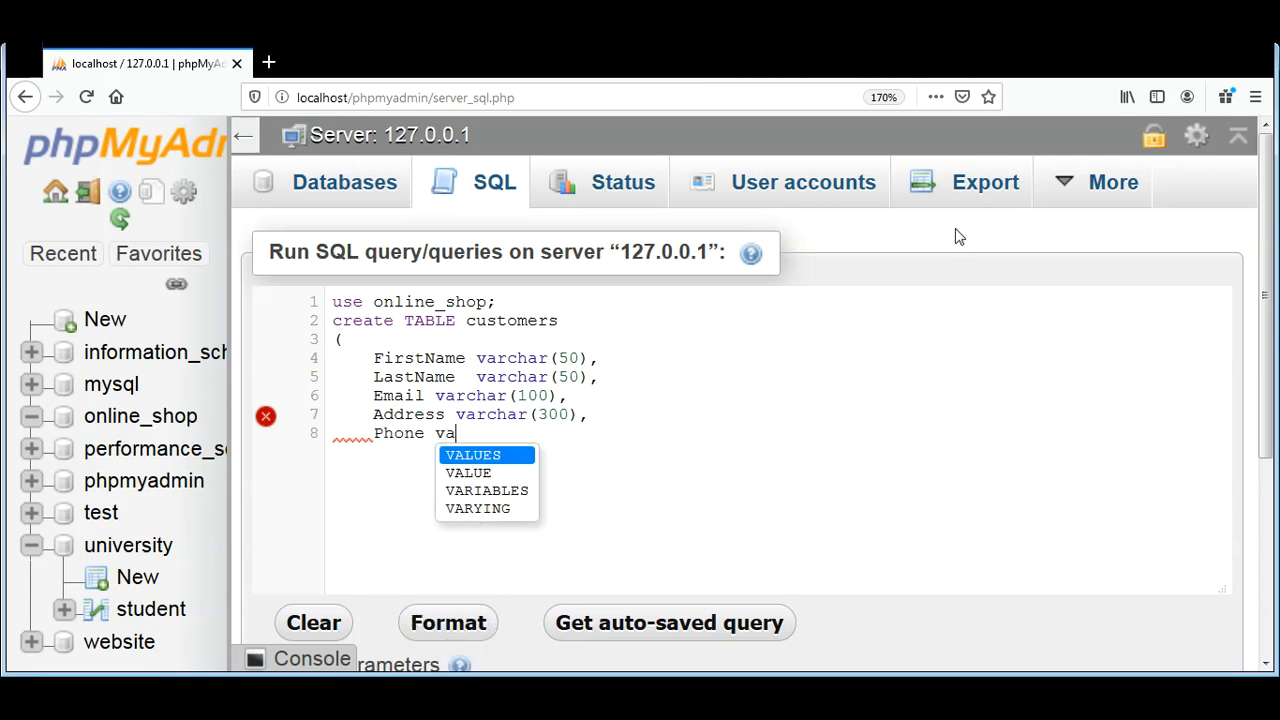
text(rchar)
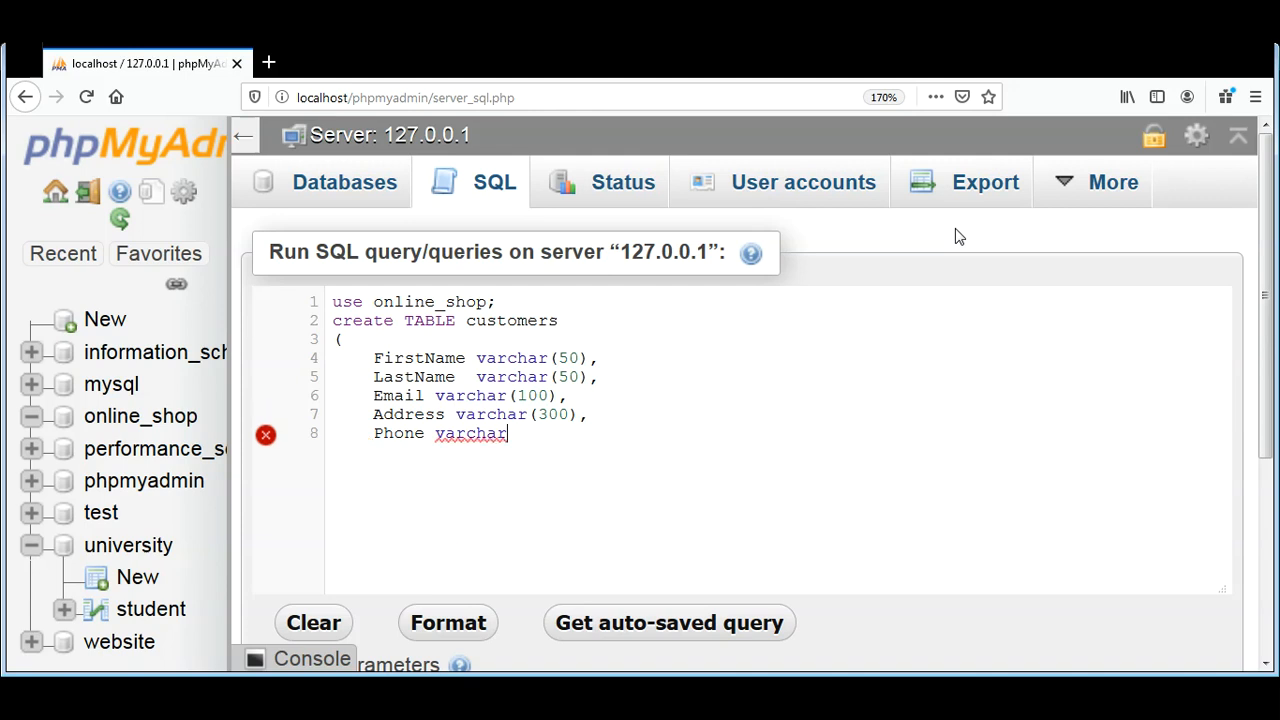
text(()
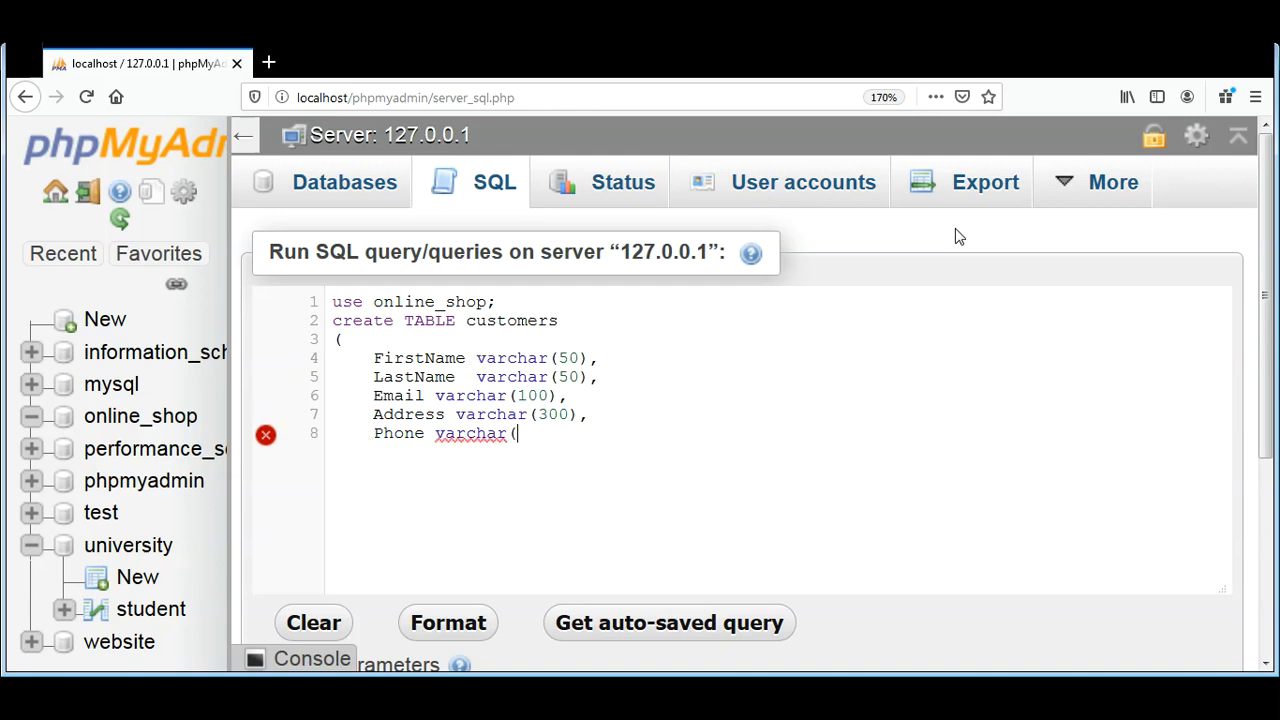
text(50))
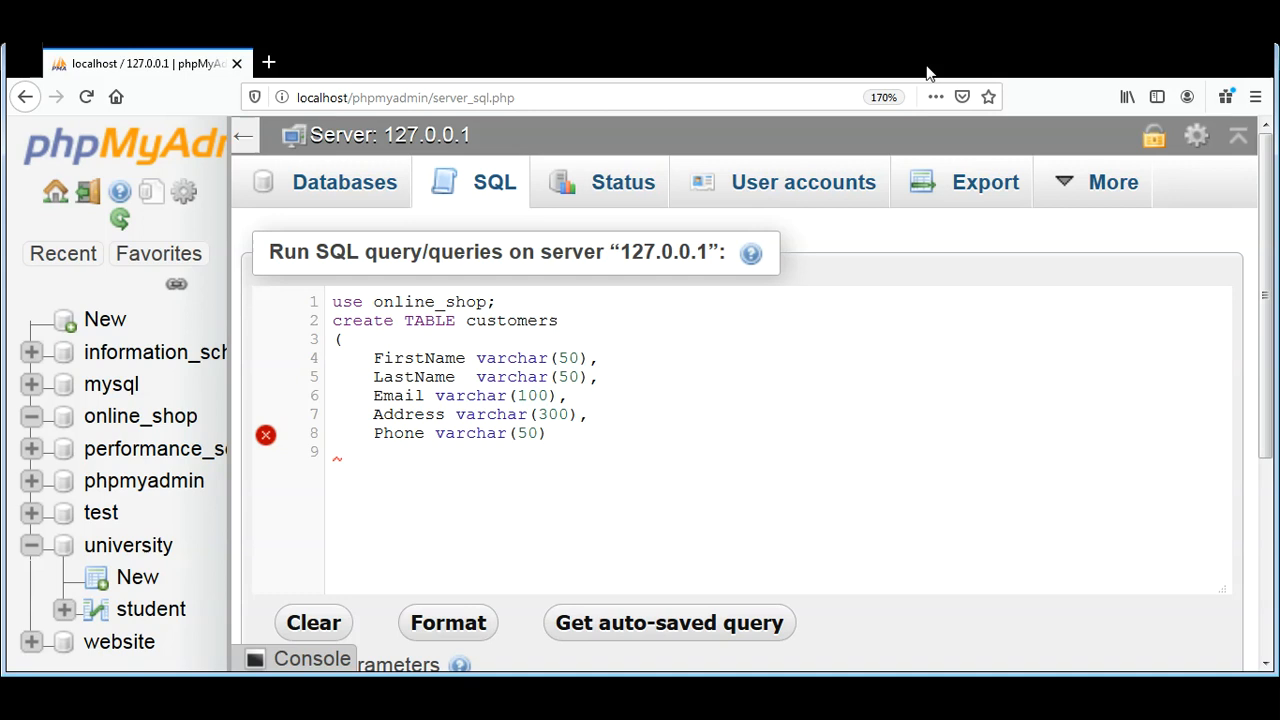
text();)
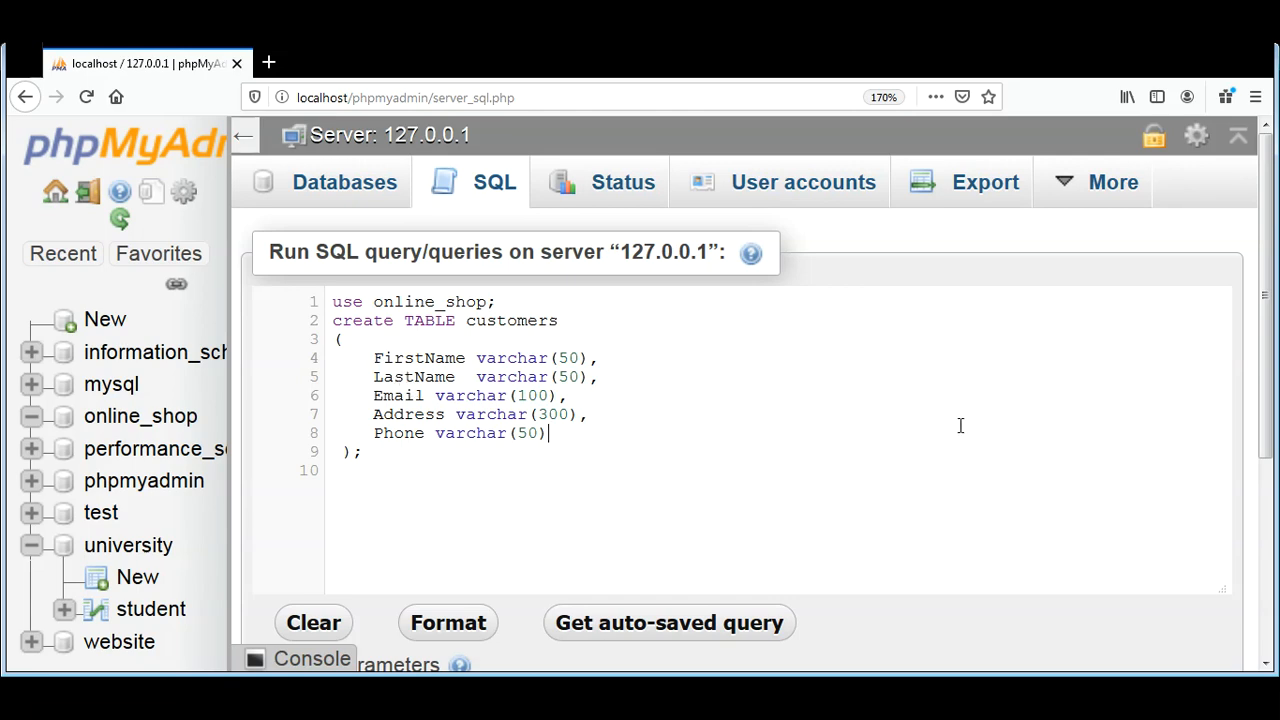
Scroll below the editor and run the CREATE TABLE customers script with Go
scroll(down, 3)
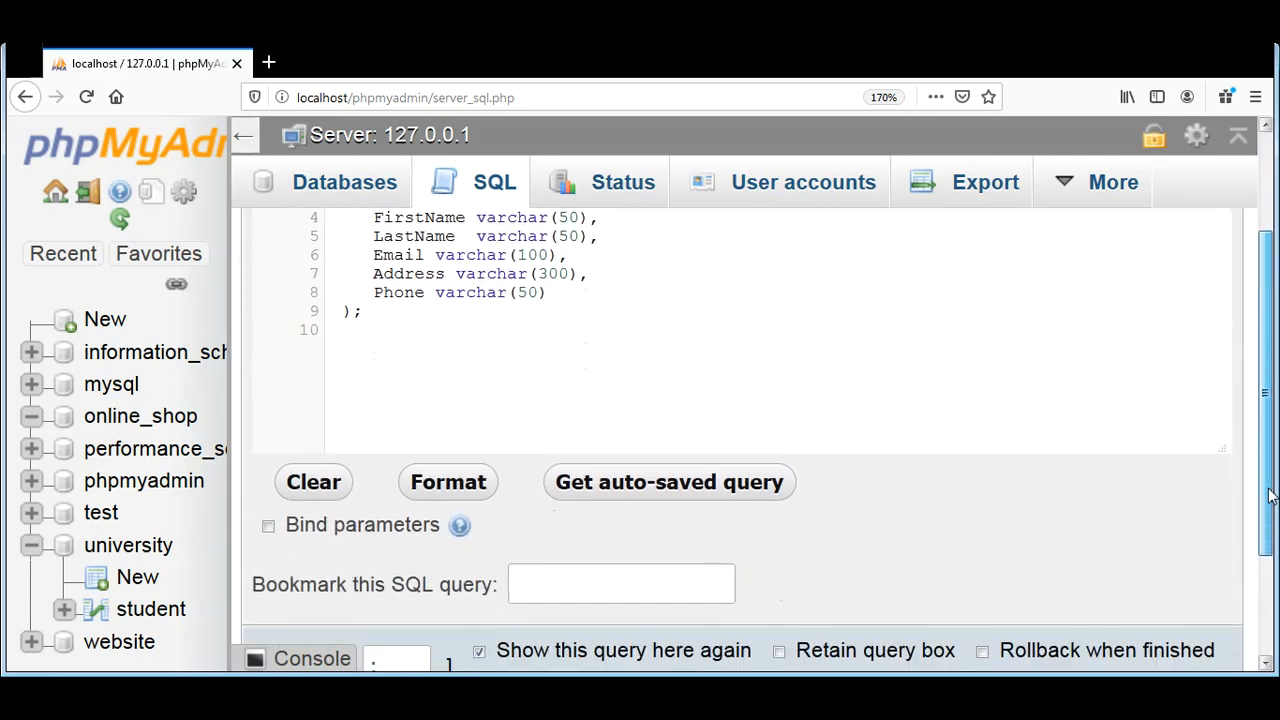
scroll(down, 3)
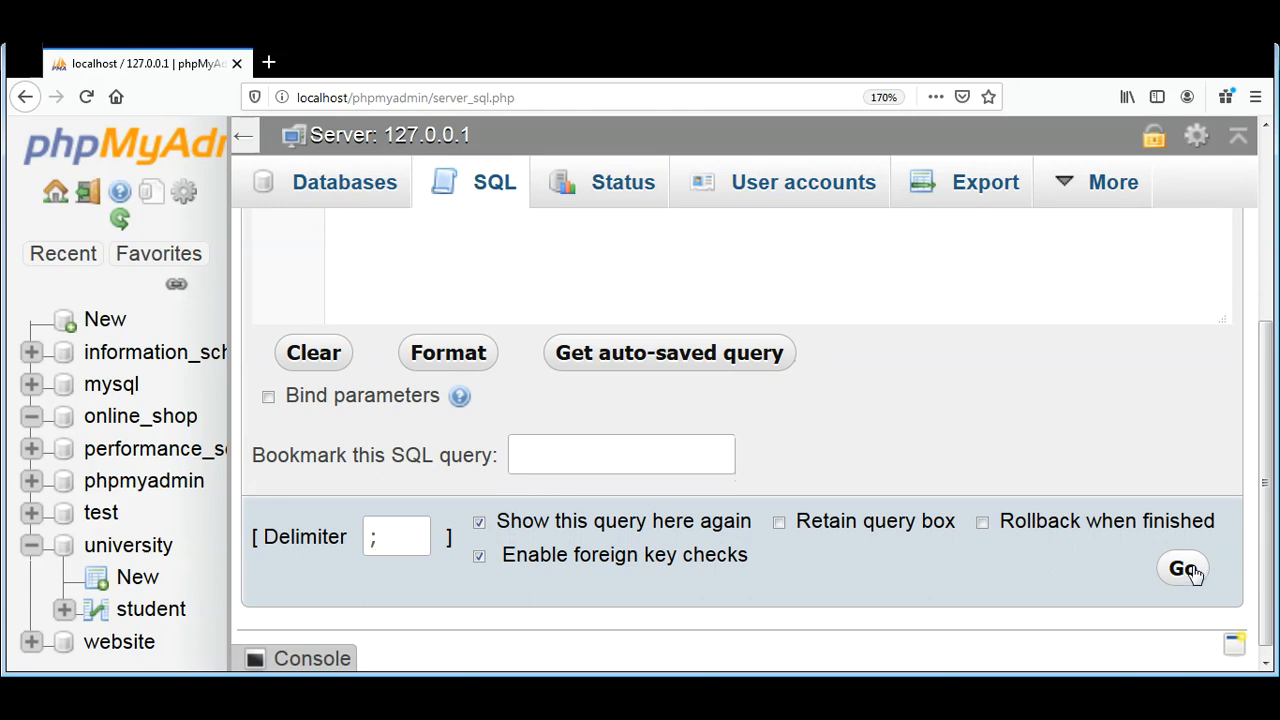
click(1182, 568)
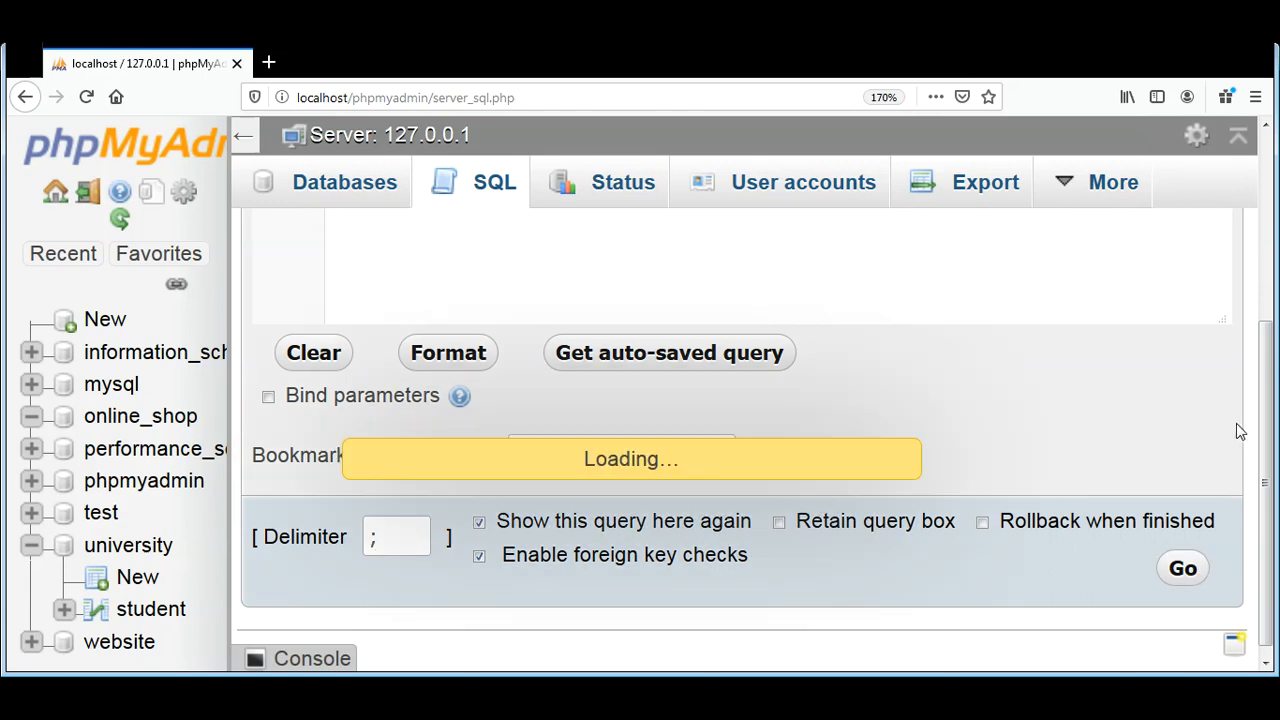
click(1182, 568)
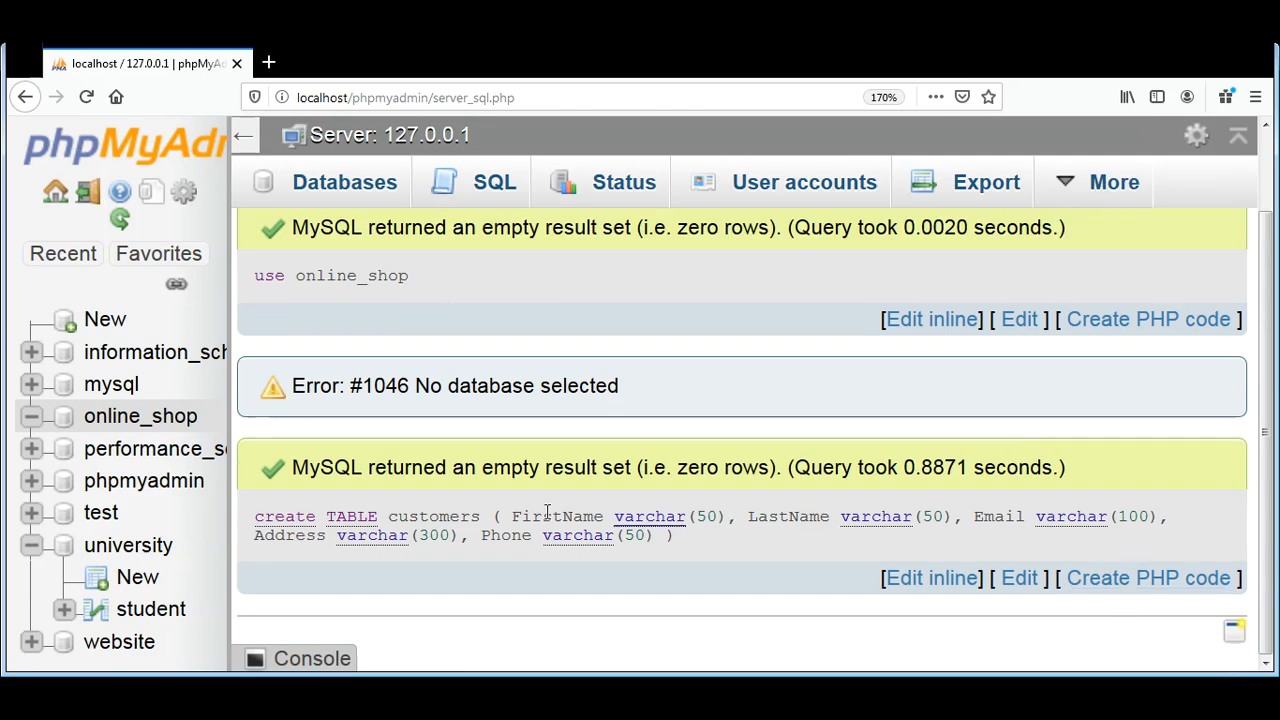
mouse_move(590, 253)
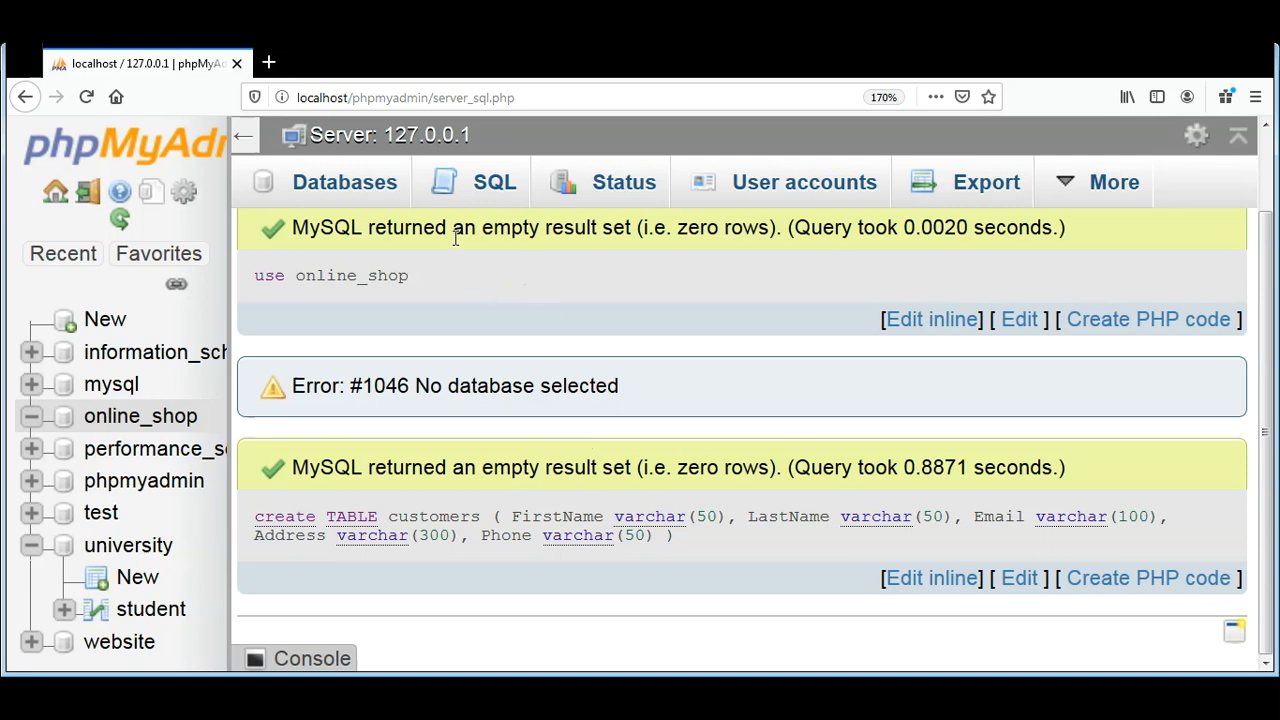
mouse_move(455, 452)
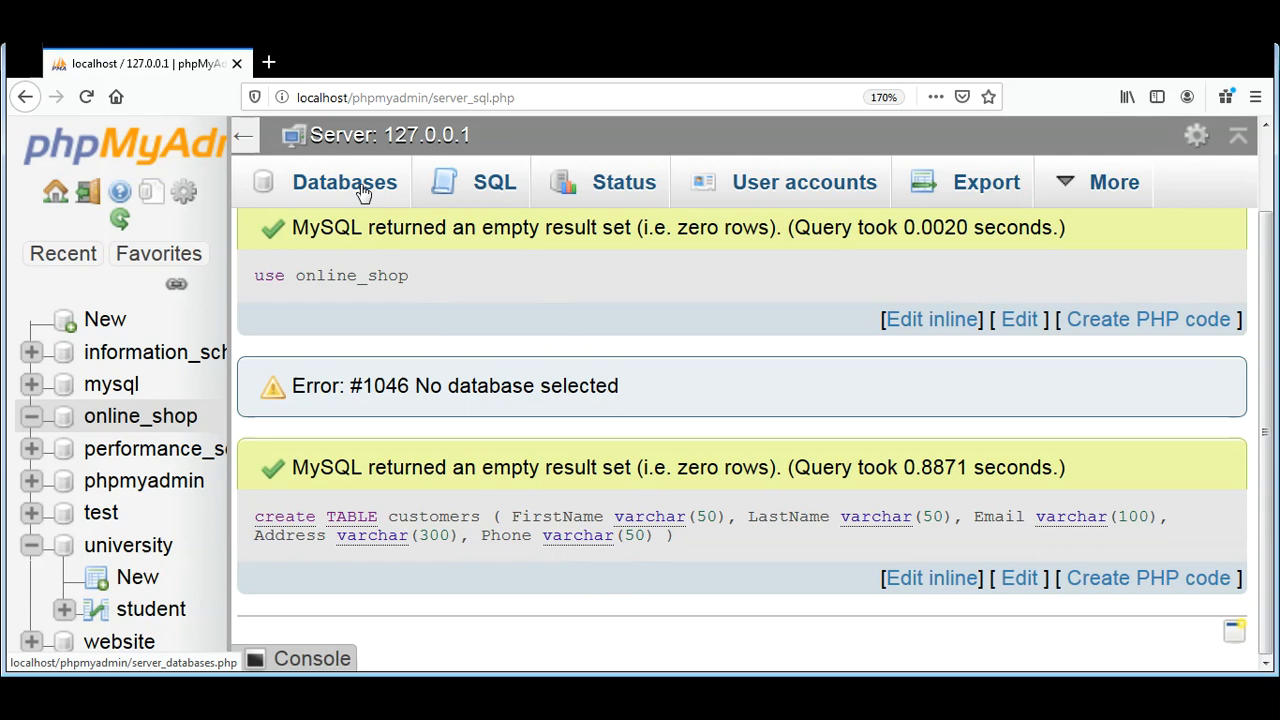
Open online_shop from the Databases list to reveal its customers table
click(344, 182)
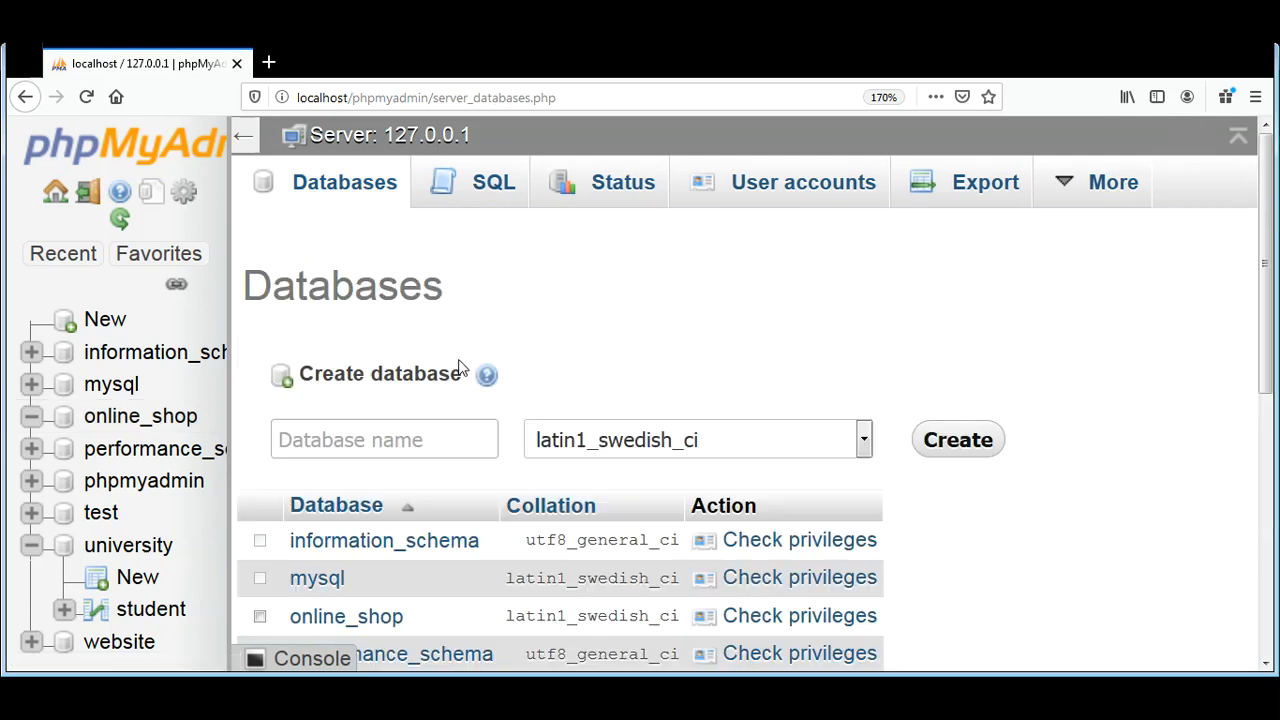
mouse_move(346, 616)
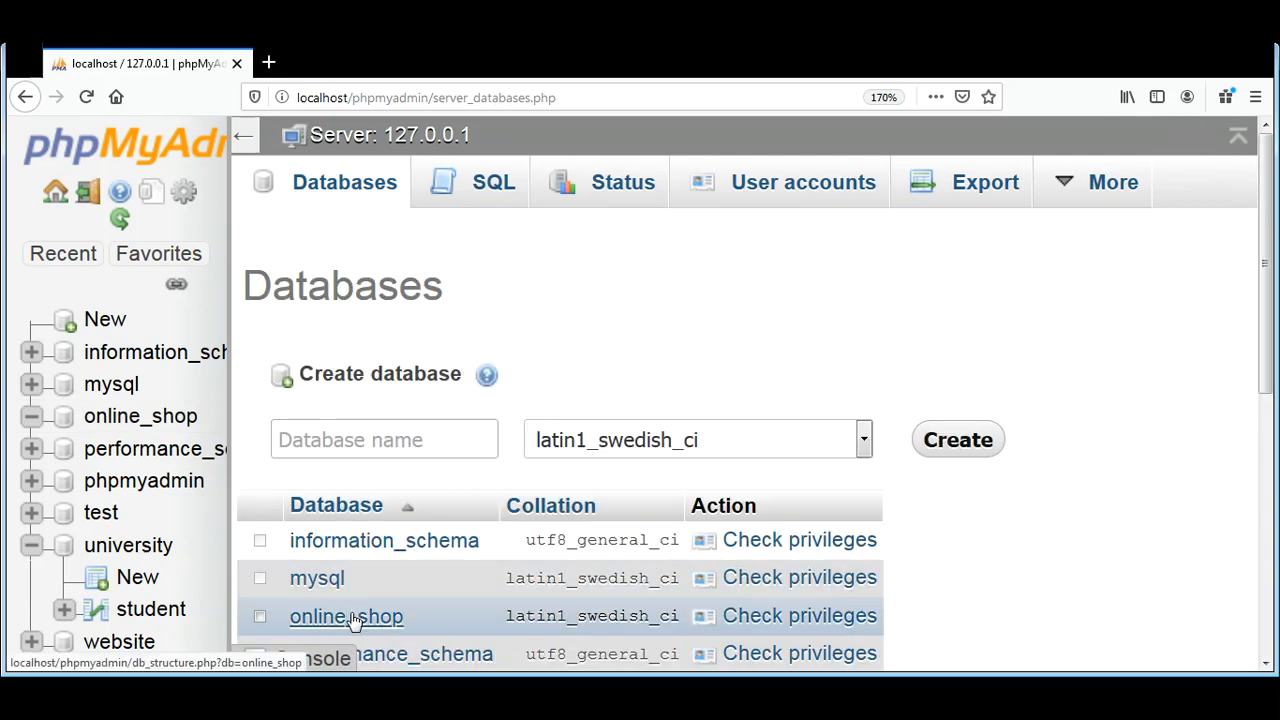
click(346, 616)
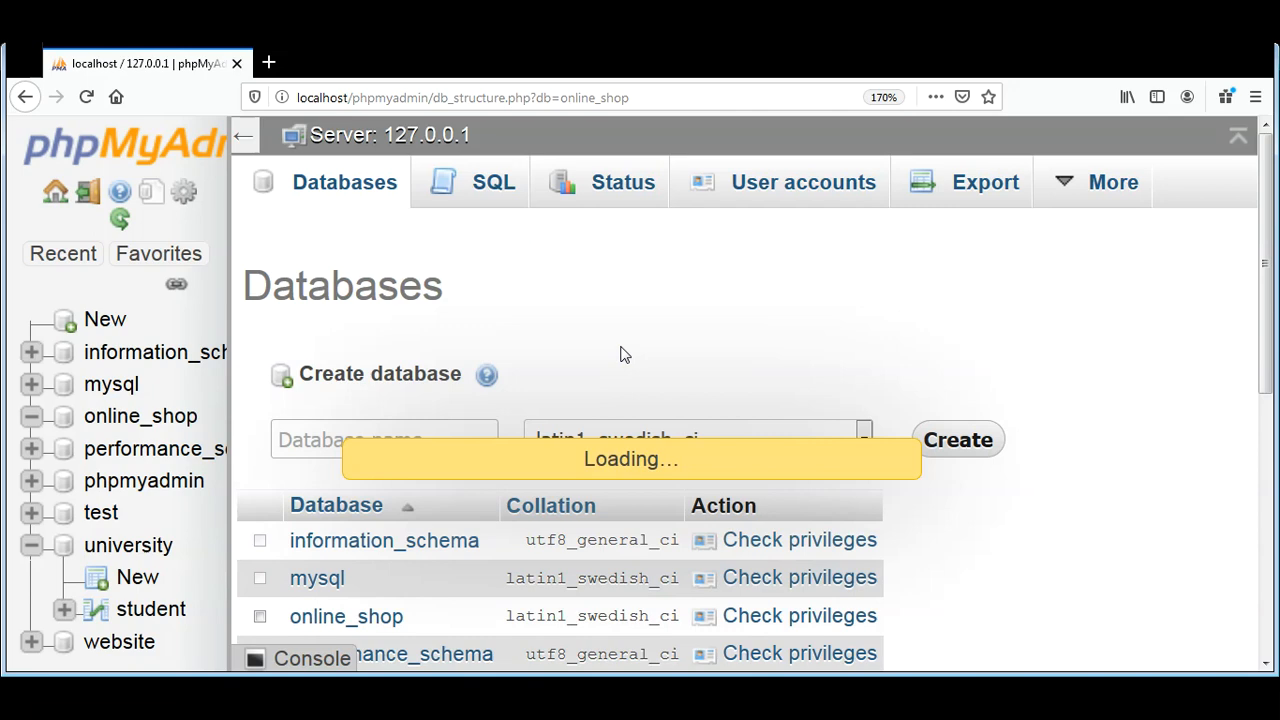
click(140, 415)
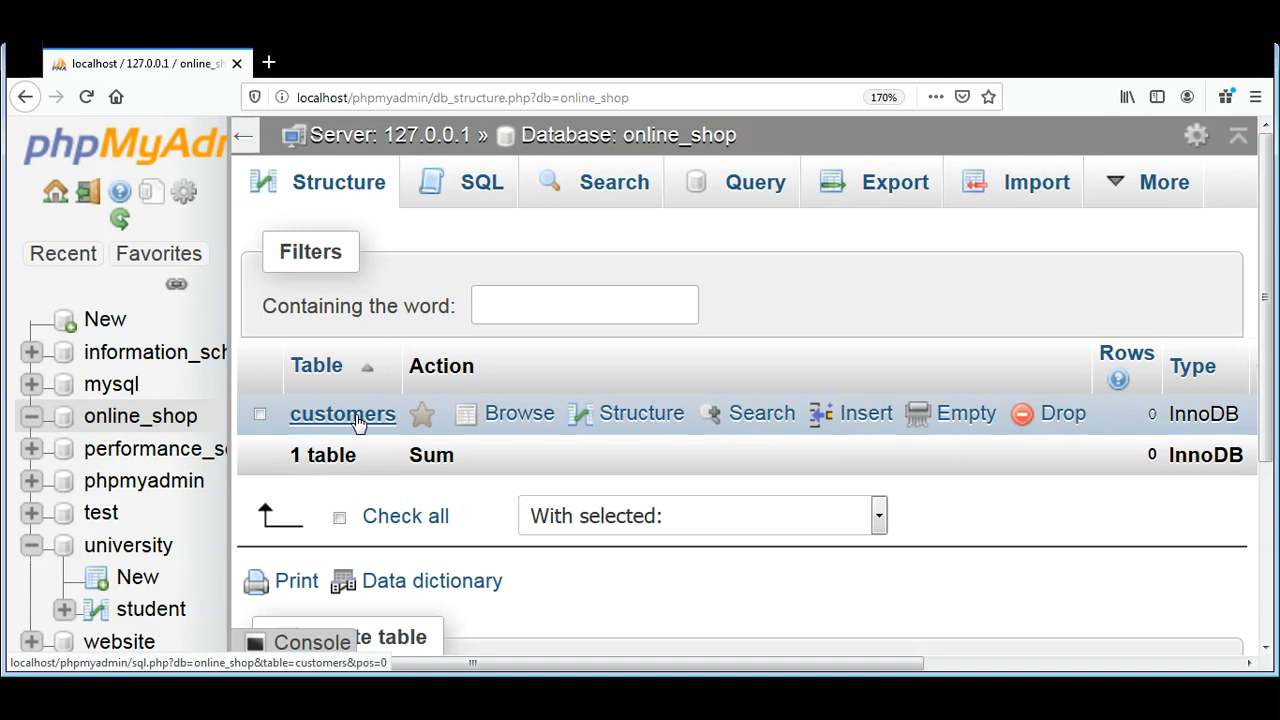
mouse_move(641, 413)
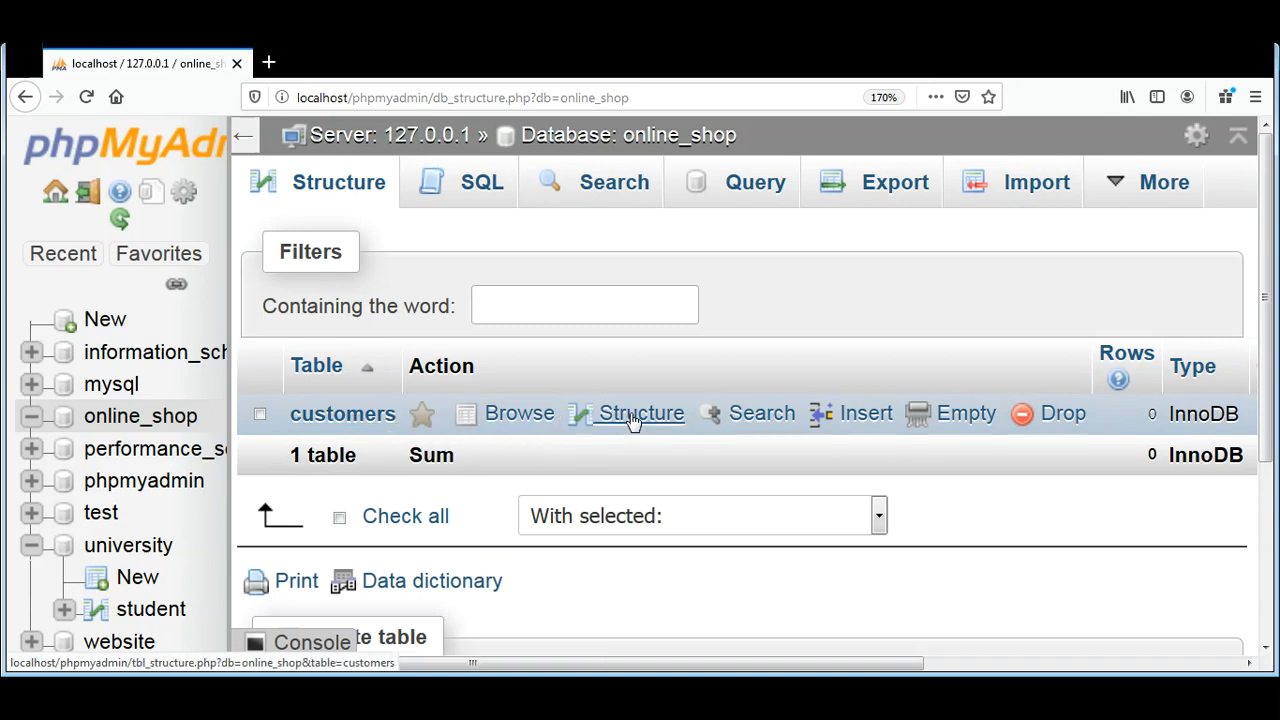
Open Structure for customers to see its five varchar column definitions
click(641, 413)
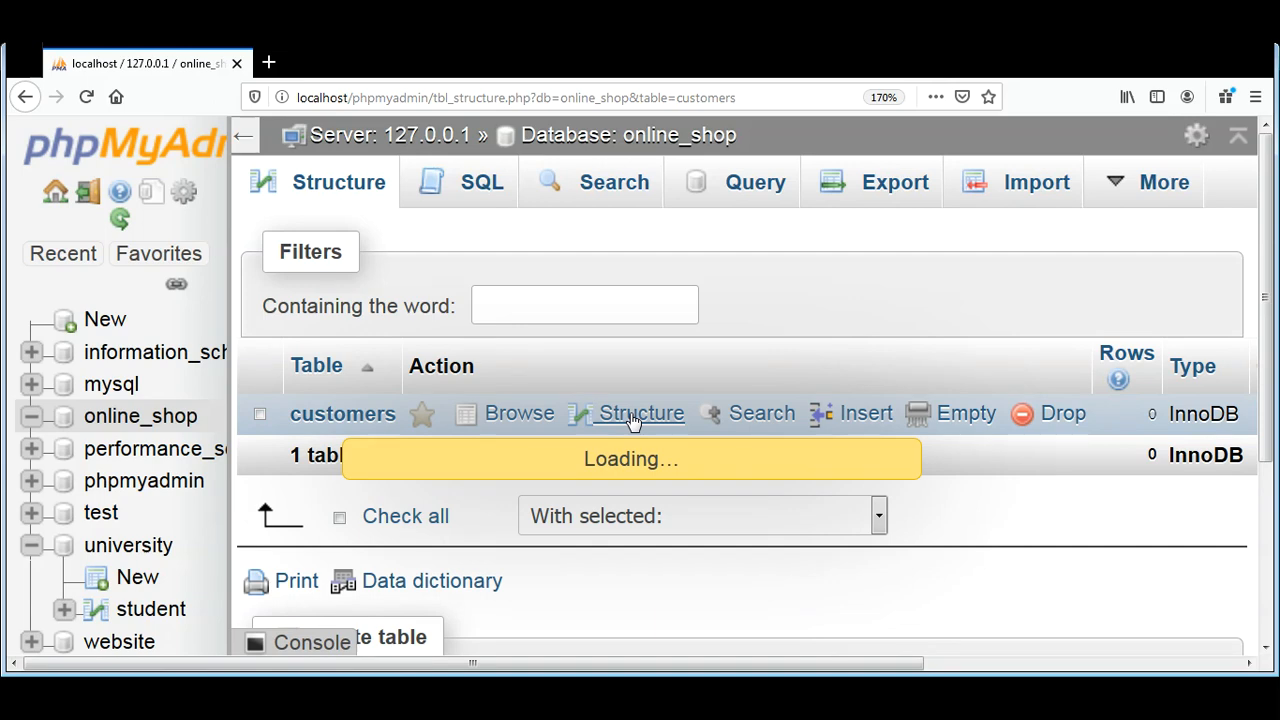
click(641, 413)
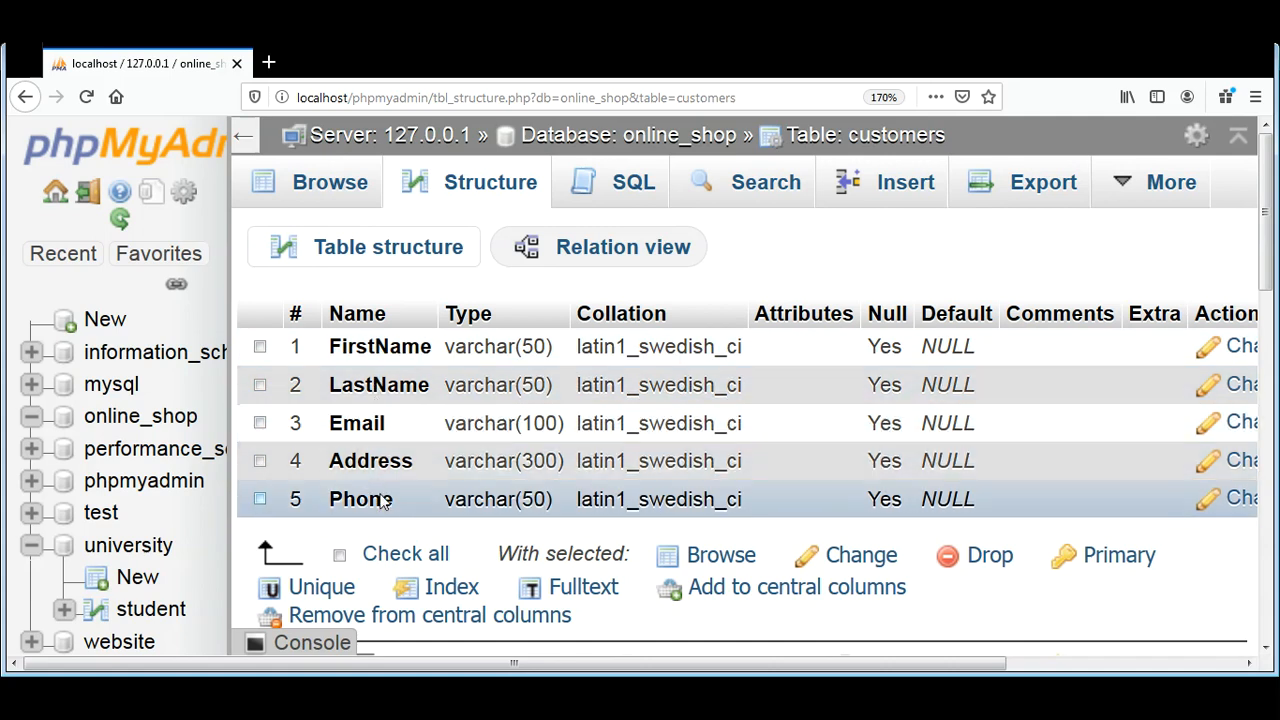
mouse_move(600, 385)
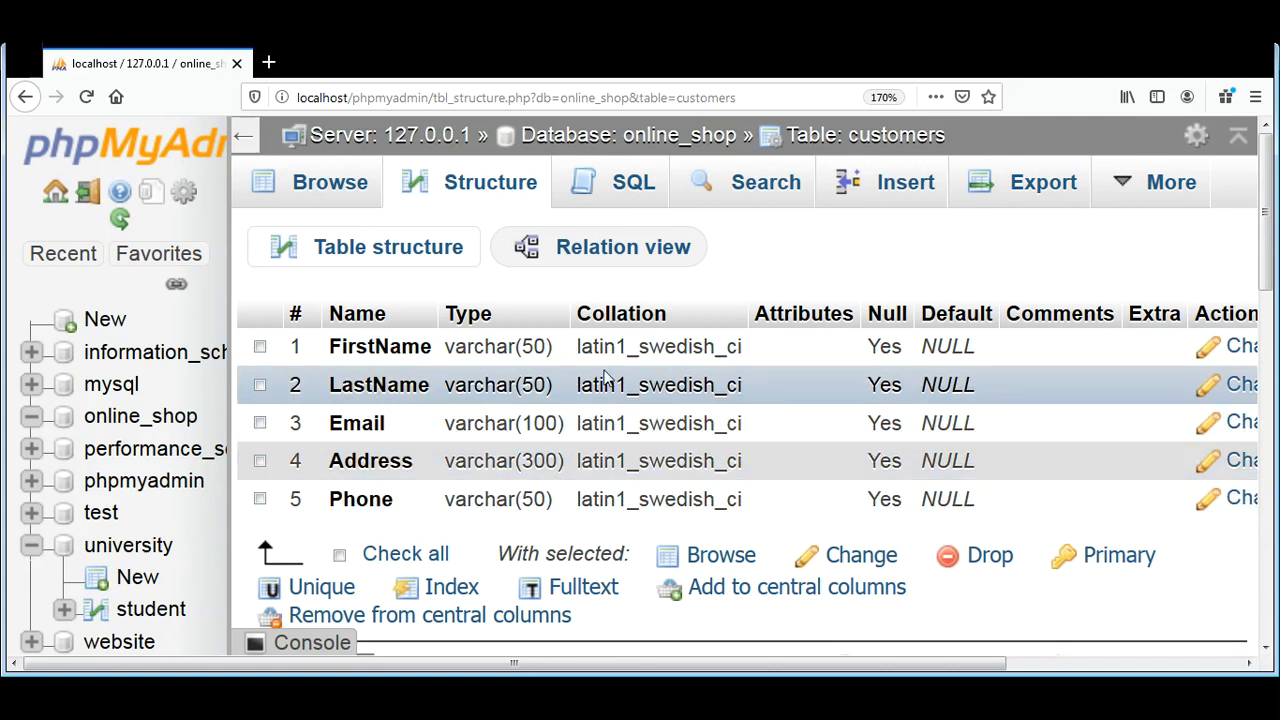